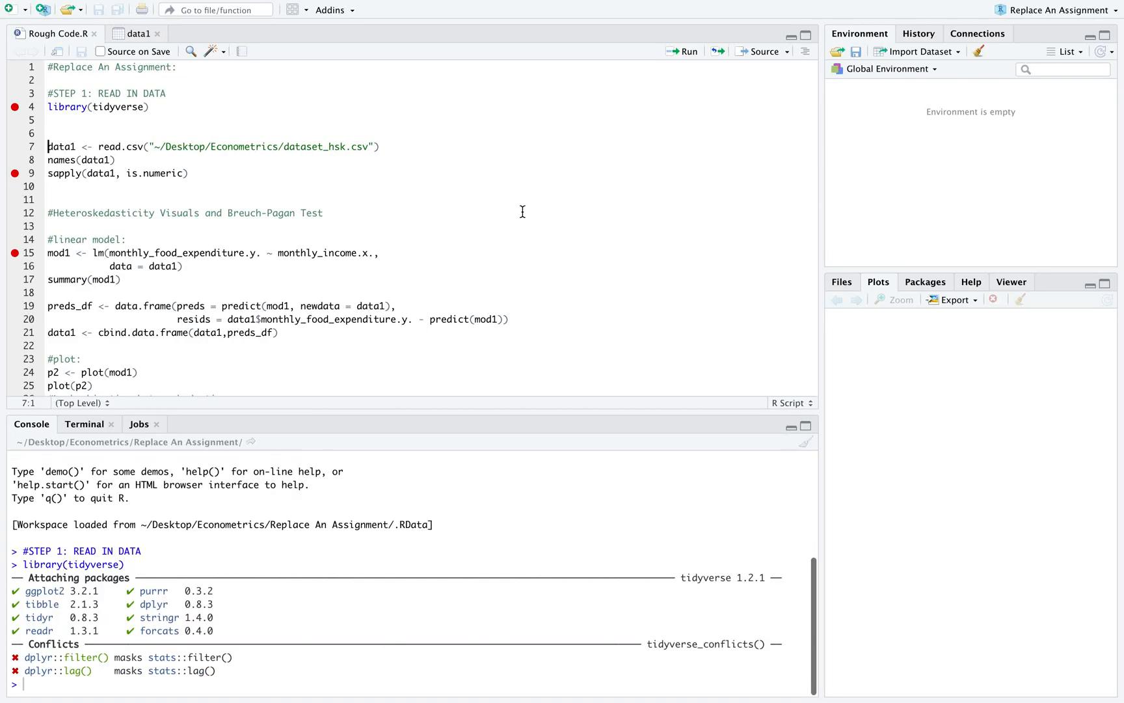
pyautogui.moveTo(198, 149)
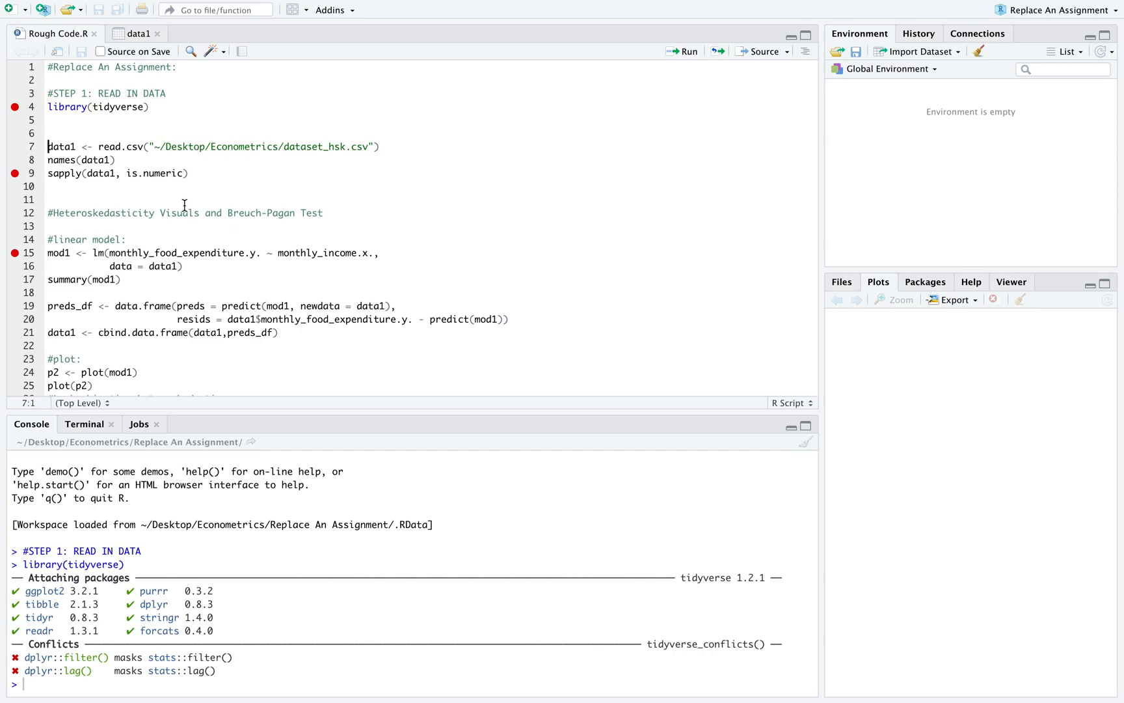
pyautogui.moveTo(275, 119)
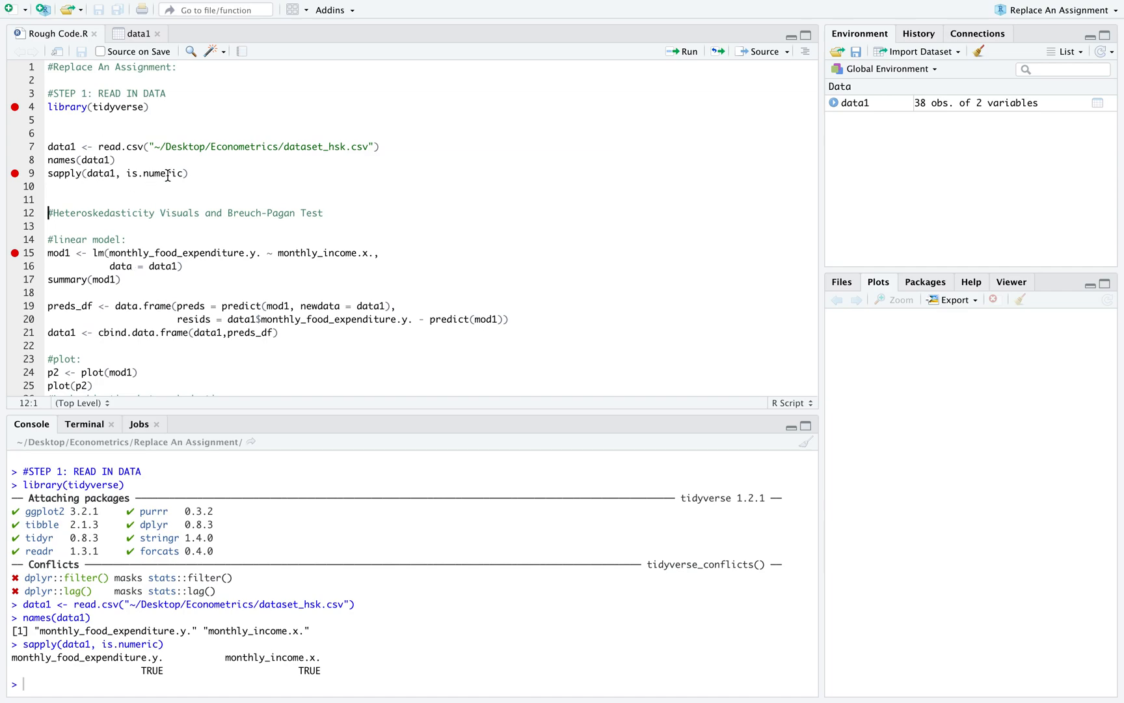
pyautogui.moveTo(271, 578)
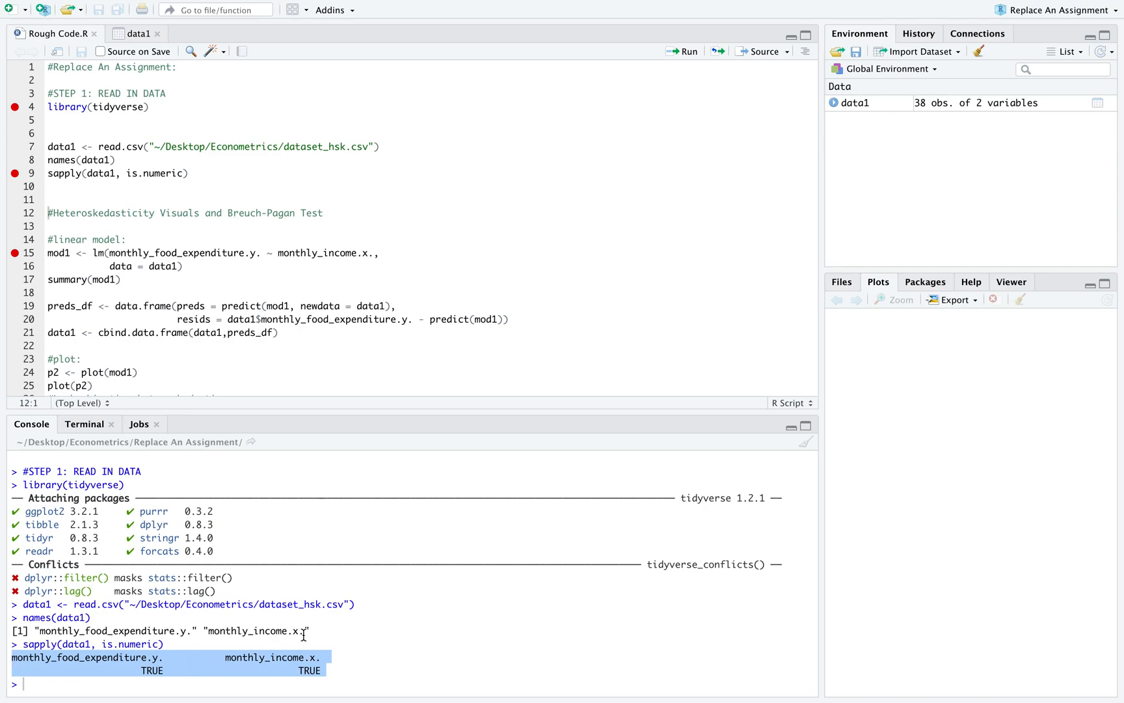
pyautogui.moveTo(382, 235)
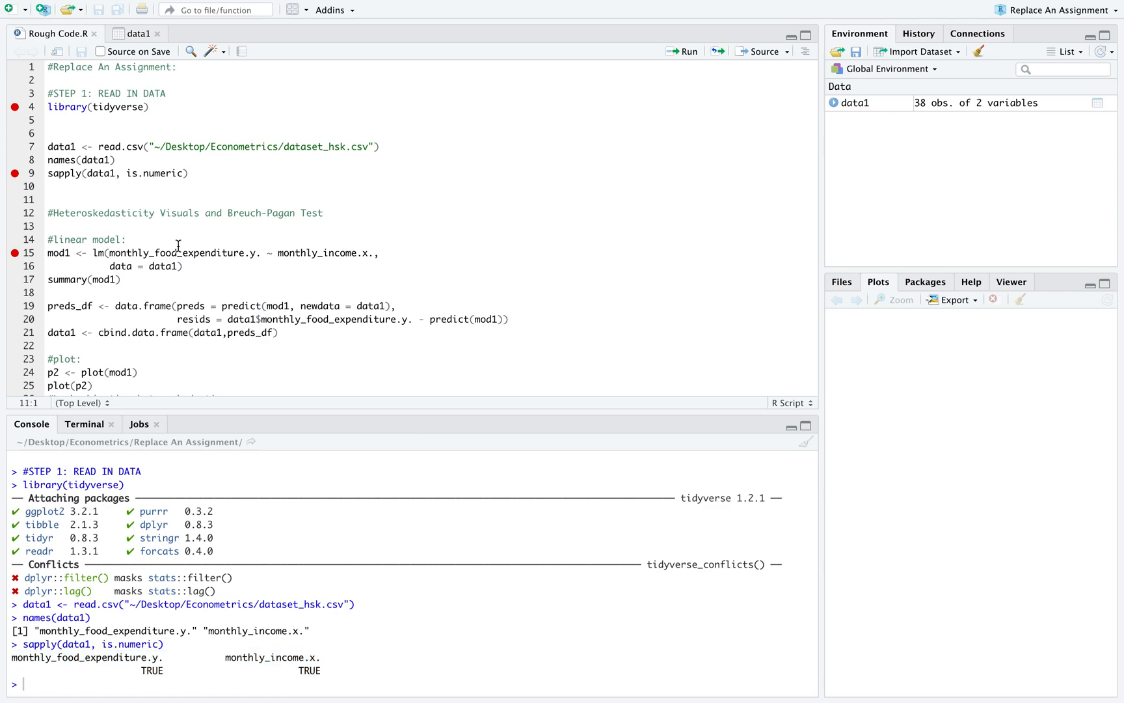
# - Show the data1 table with its food expenditure and income columns
pyautogui.click(48, 253)
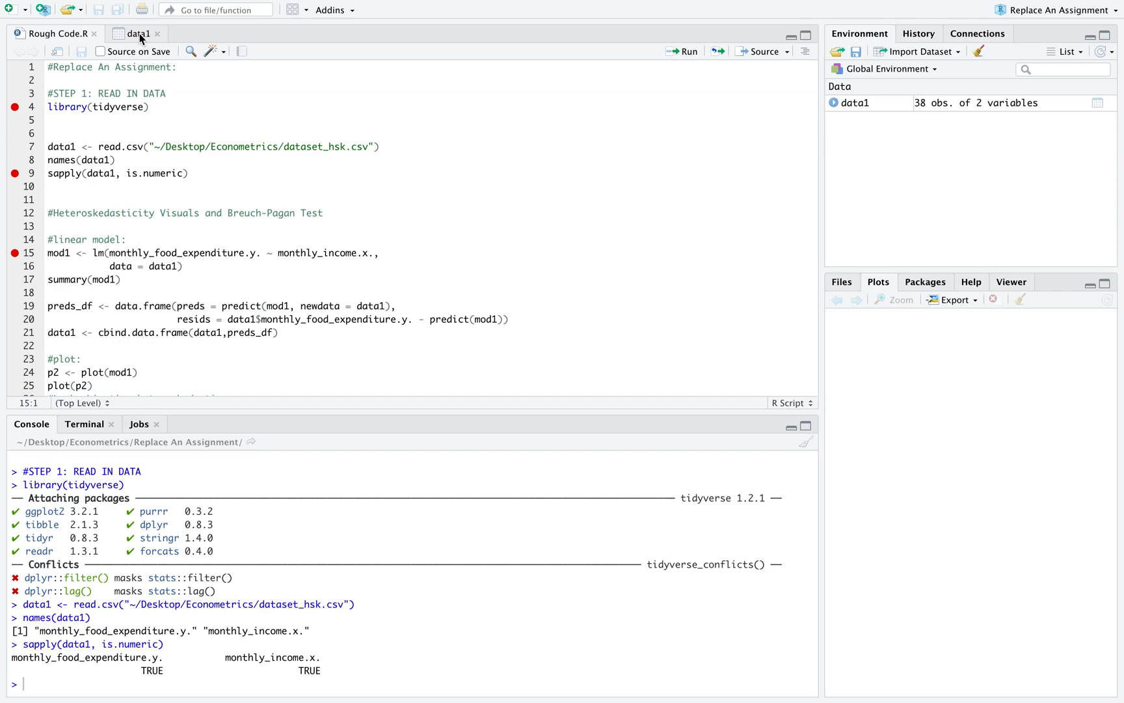
pyautogui.moveTo(1010, 107)
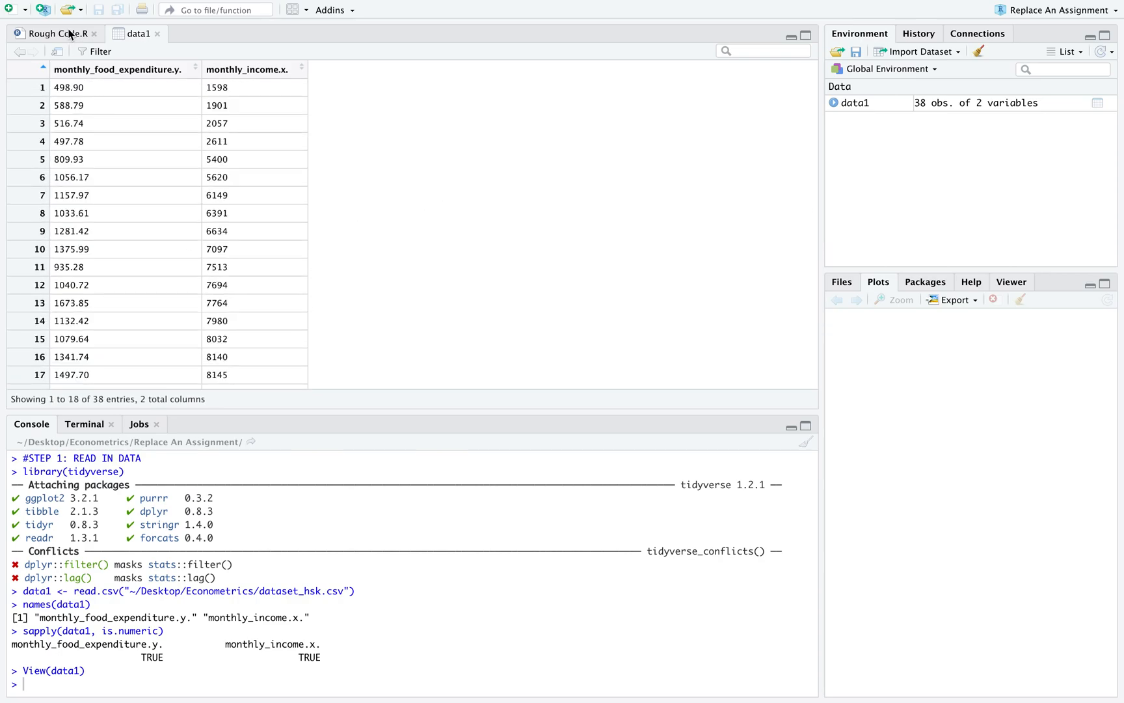
# - Return to the Rough Code.R script to fit mod1 of food expenditure on income
pyautogui.click(50, 32)
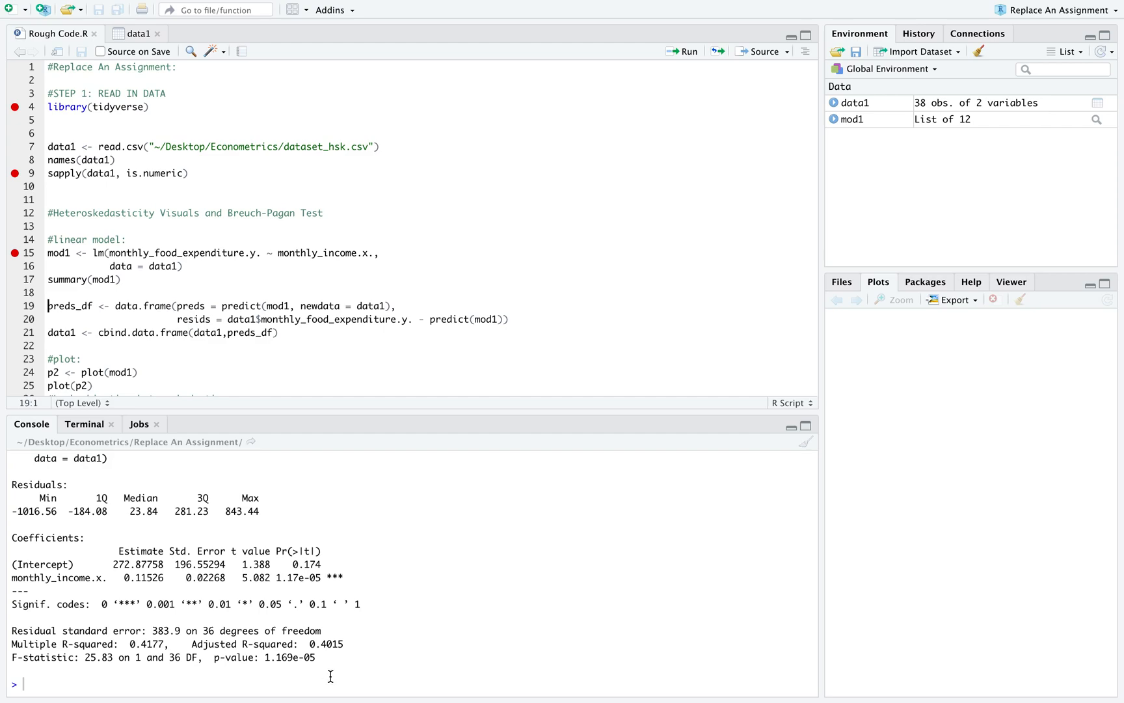
pyautogui.moveTo(189, 643); pyautogui.dragTo(322, 657)
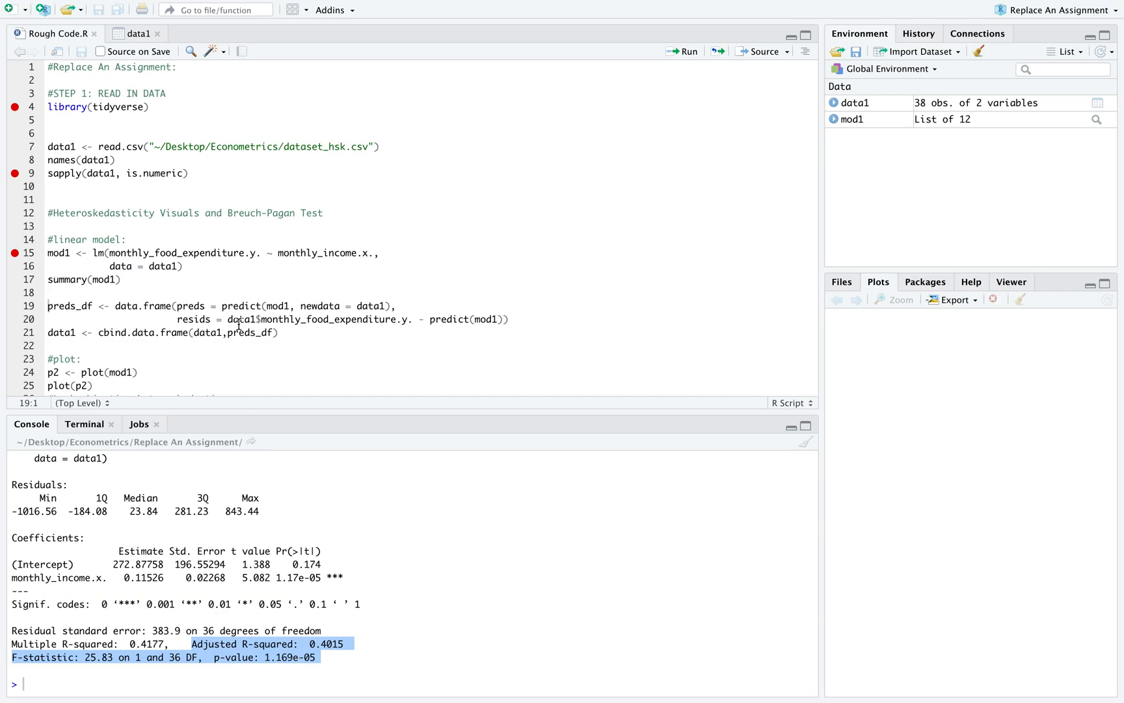
pyautogui.click(136, 33)
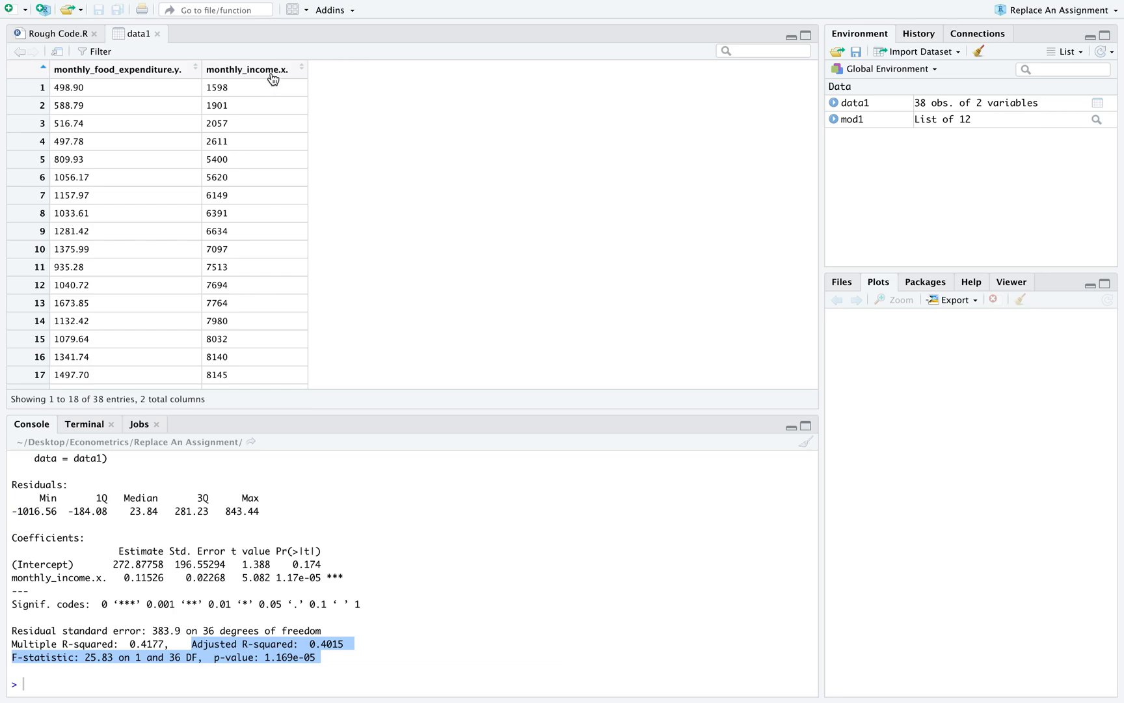
pyautogui.moveTo(256, 76)
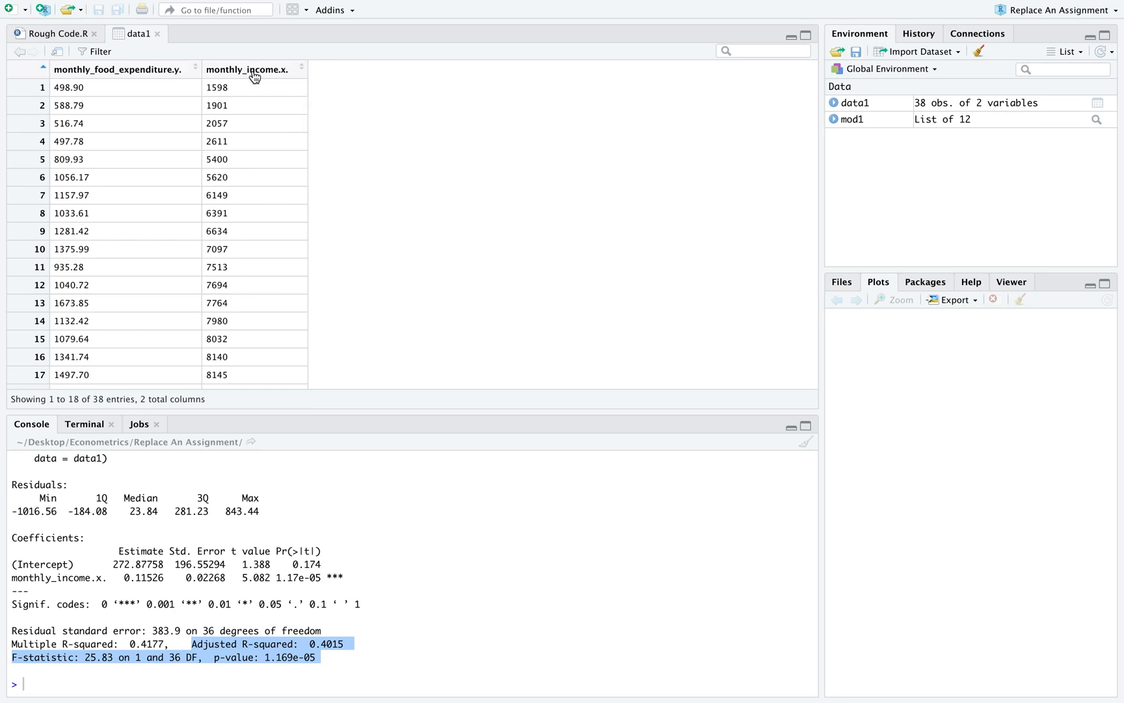
pyautogui.moveTo(164, 91)
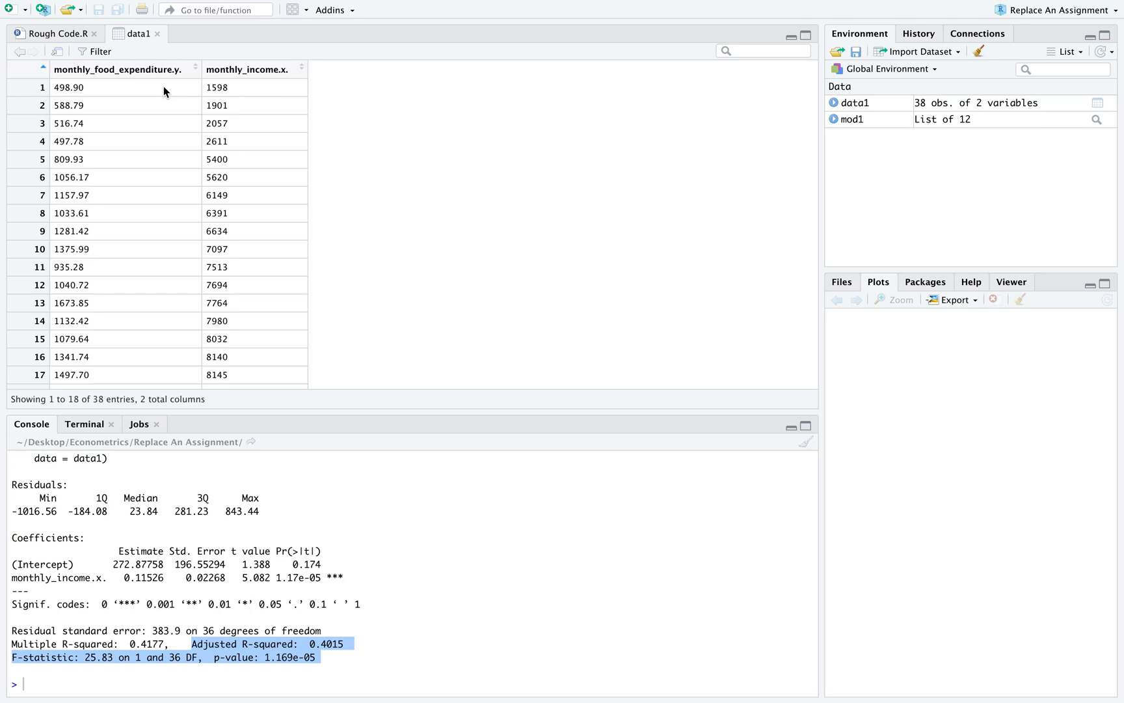
pyautogui.moveTo(172, 114)
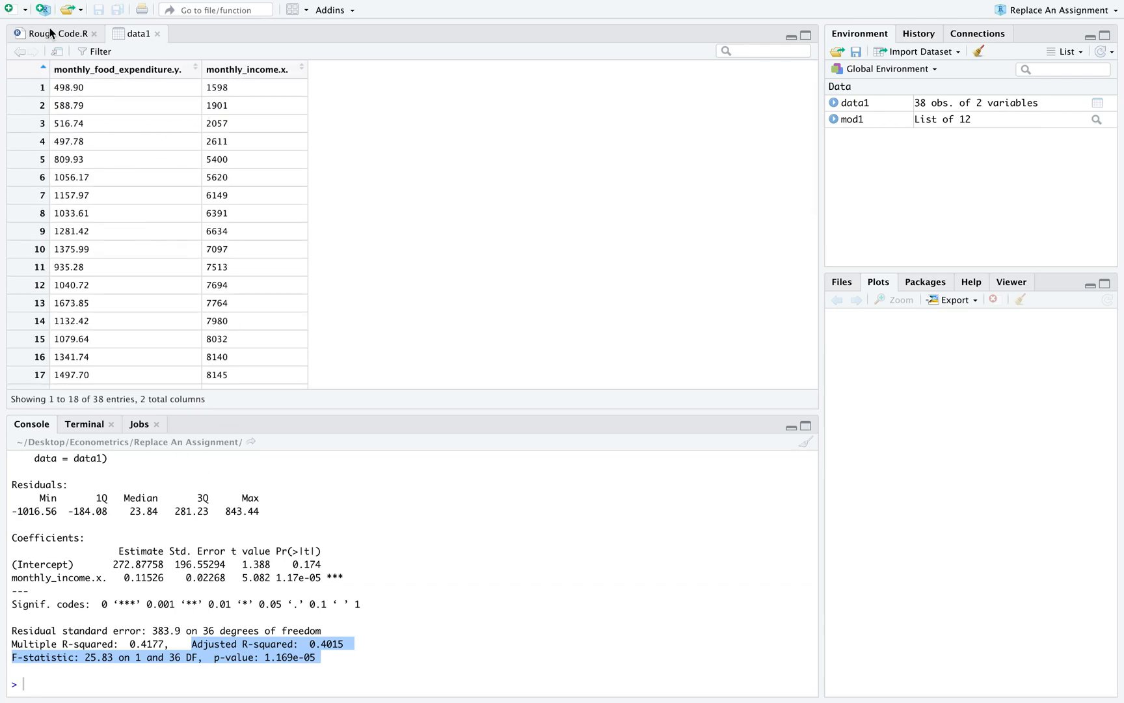
pyautogui.click(52, 33)
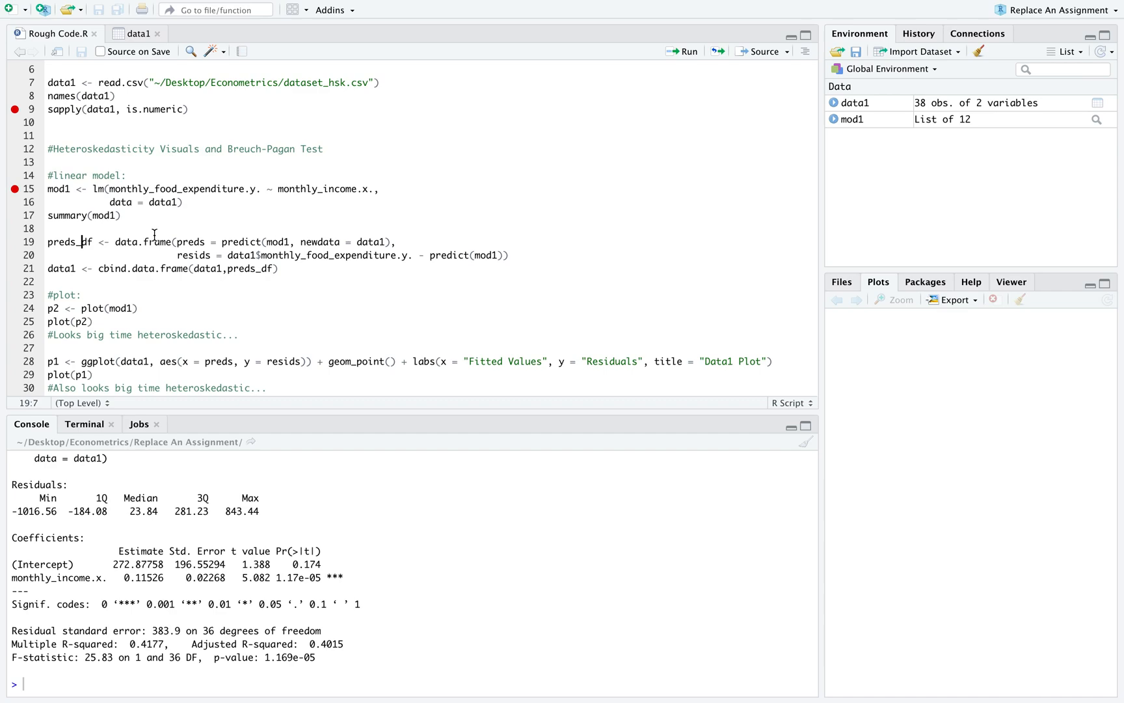
pyautogui.moveTo(109, 236)
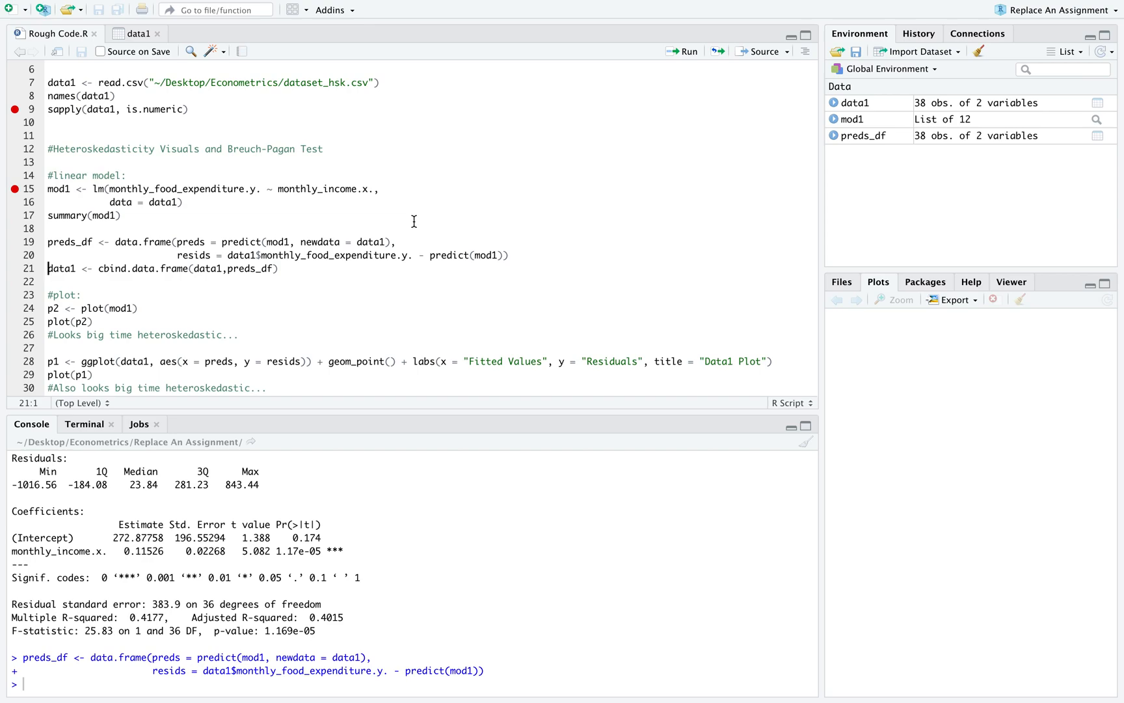
pyautogui.moveTo(184, 280)
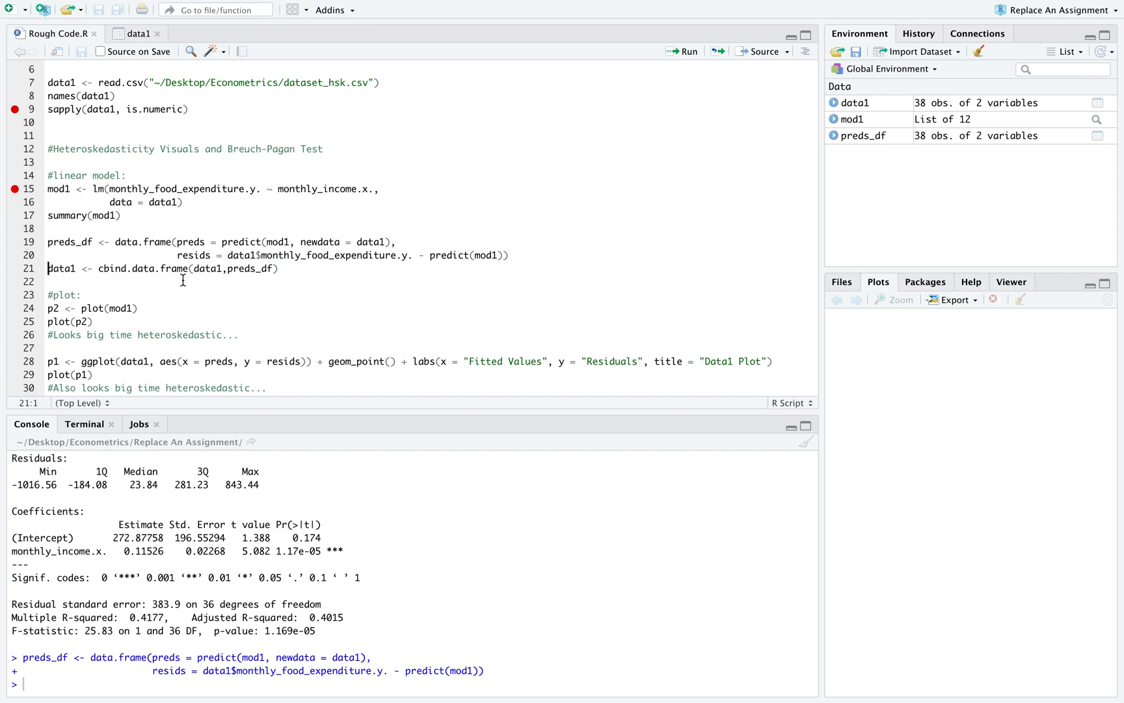
pyautogui.moveTo(230, 246)
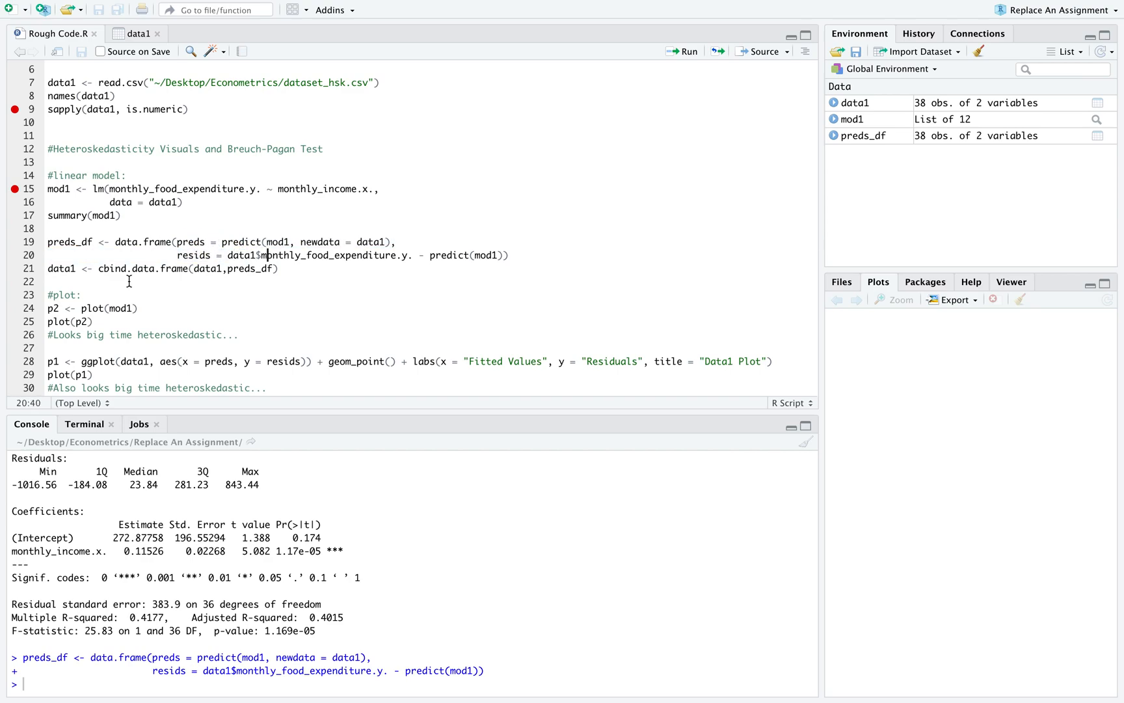
pyautogui.moveTo(157, 280)
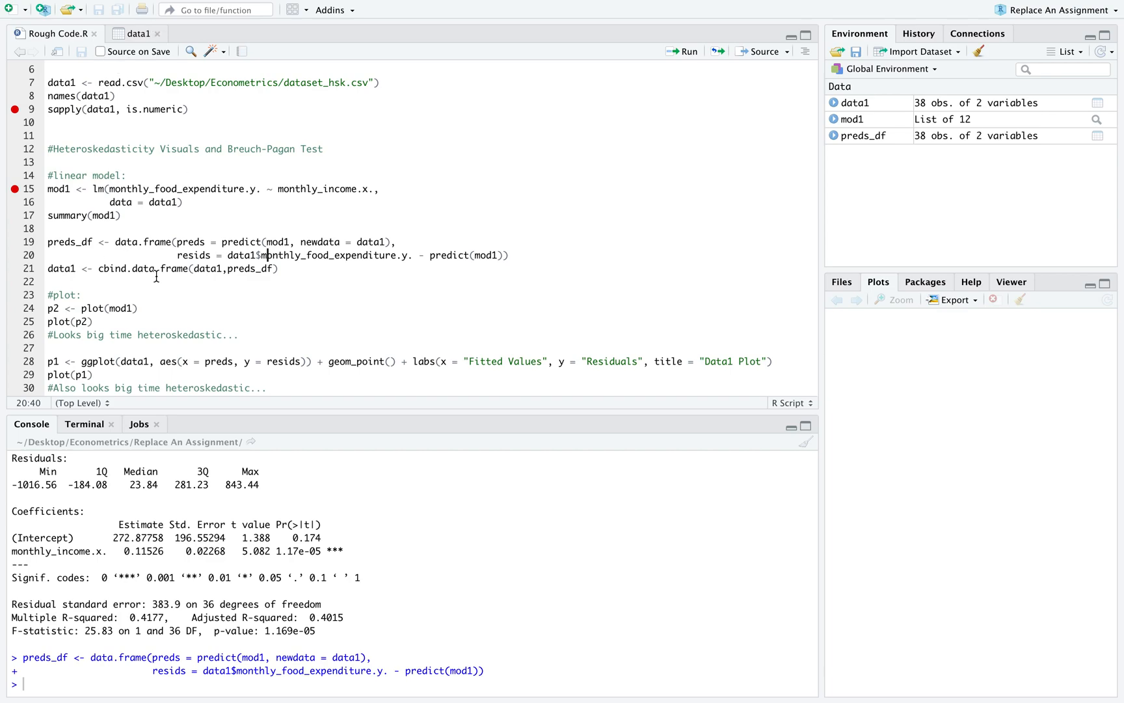
# - View data1 now holding the preds and resids columns across 38 observations
pyautogui.click(135, 268)
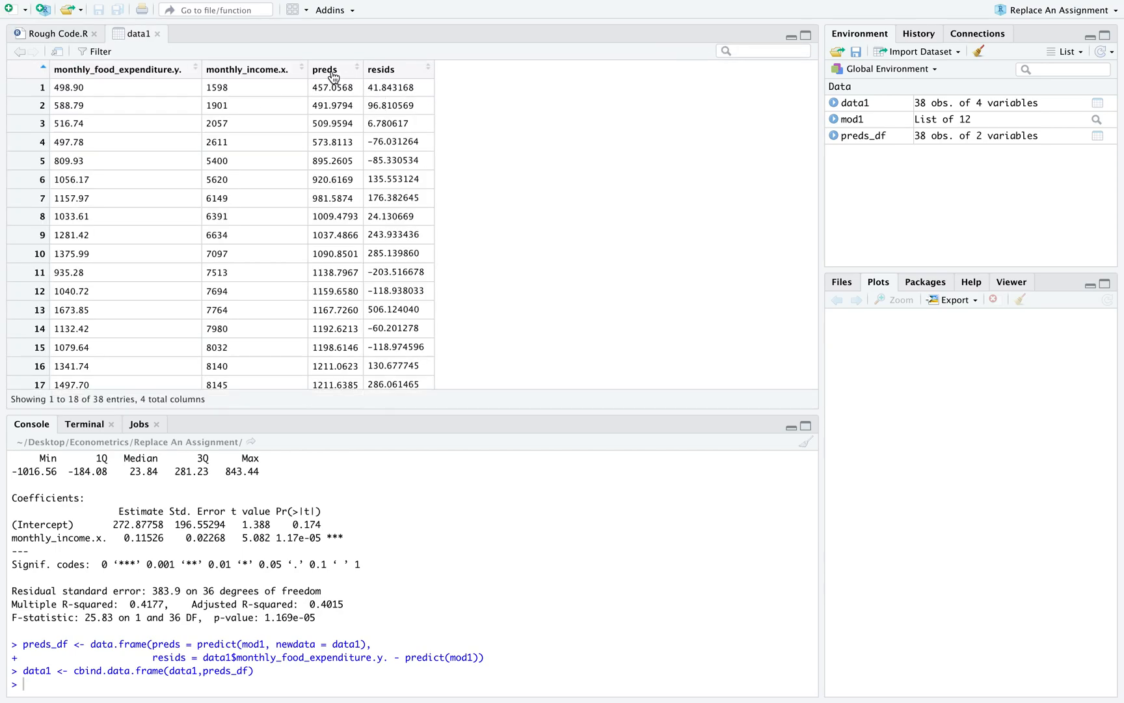
pyautogui.moveTo(390, 75)
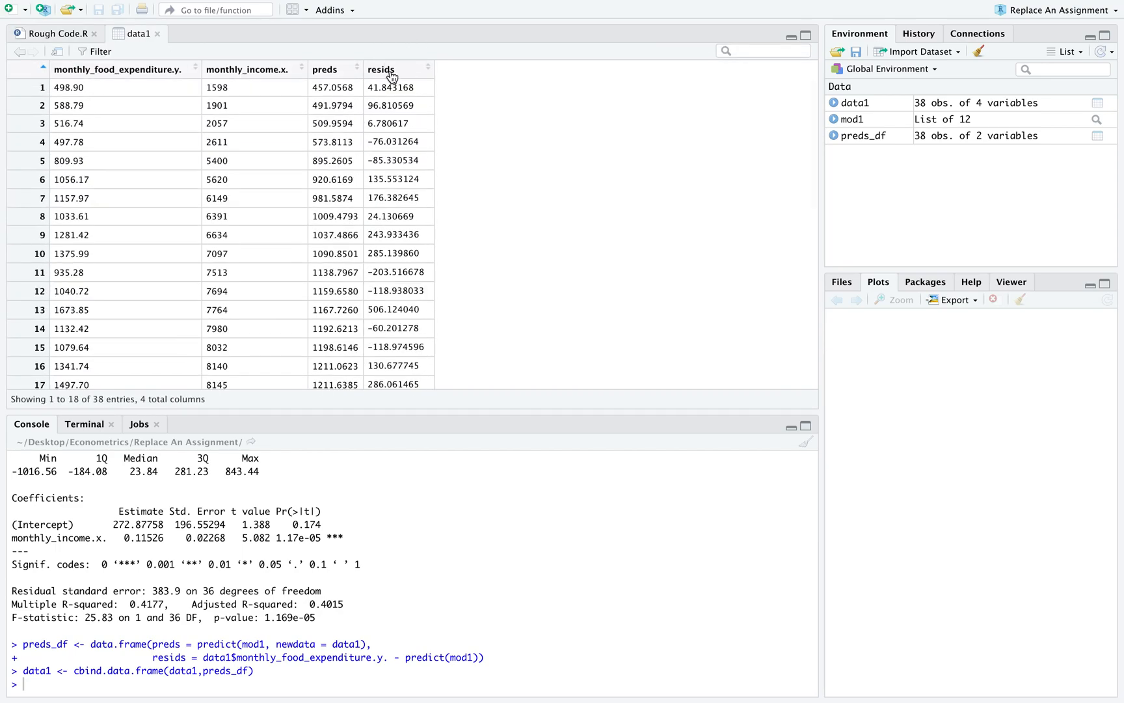
pyautogui.moveTo(111, 100)
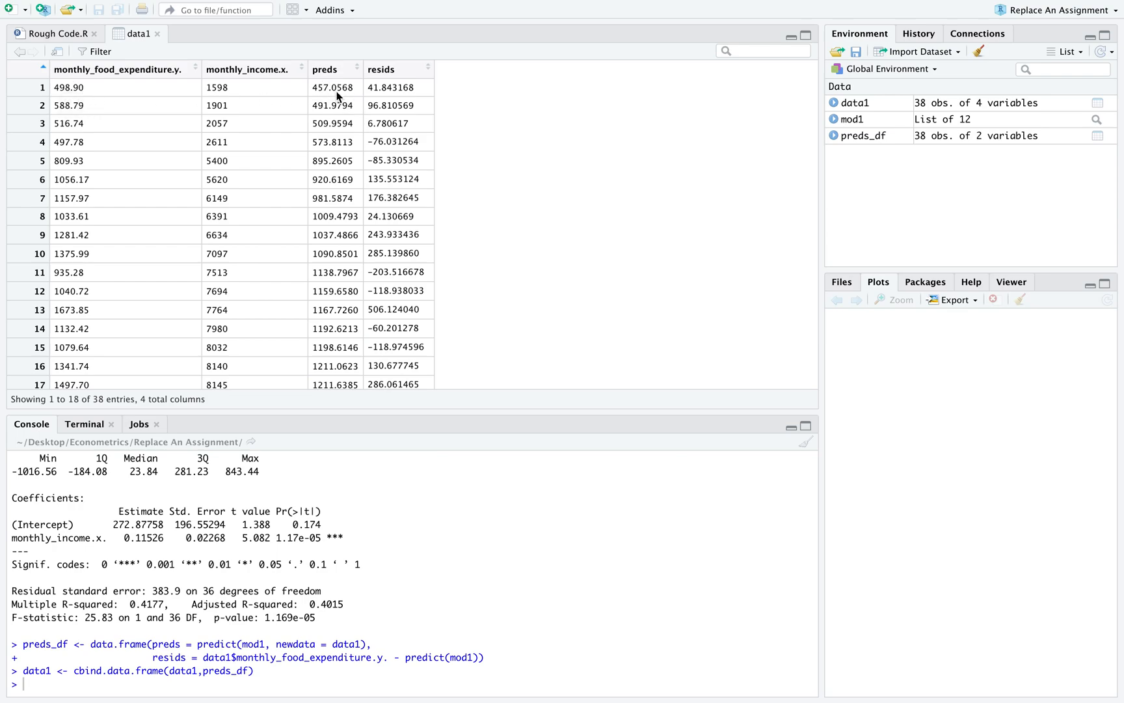
pyautogui.moveTo(105, 102)
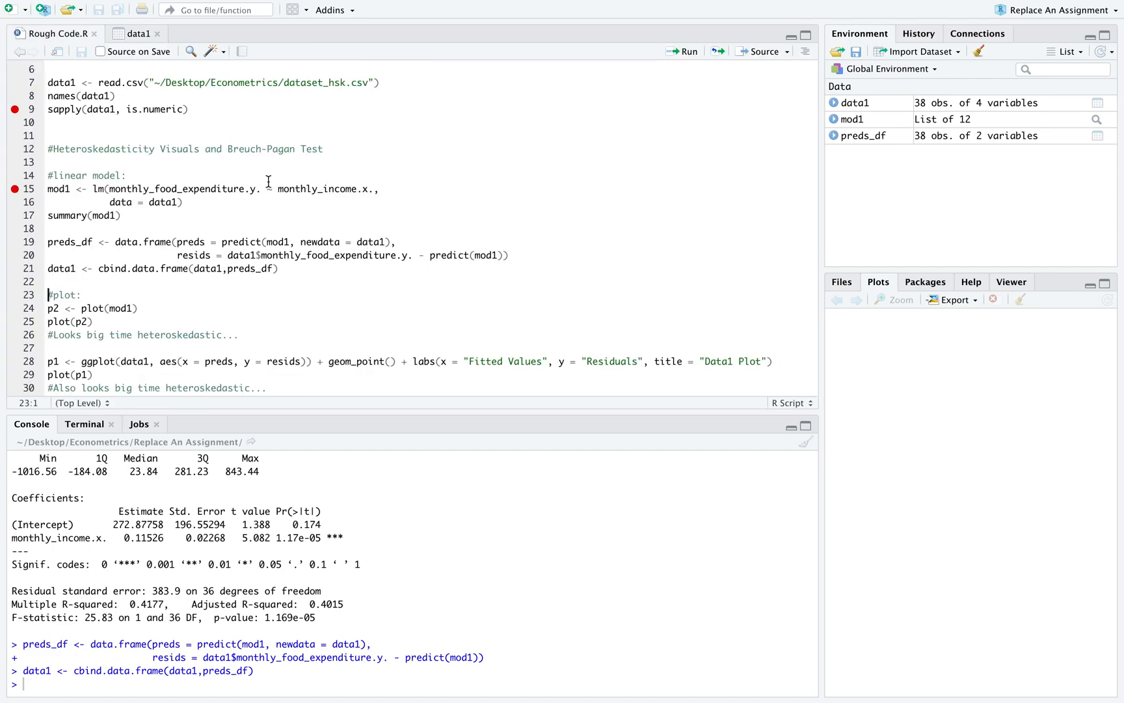
# - Run the ggplot code drawing residuals against fitted values as the Data1 Plot scatter, saved as p1
pyautogui.scroll(-3)
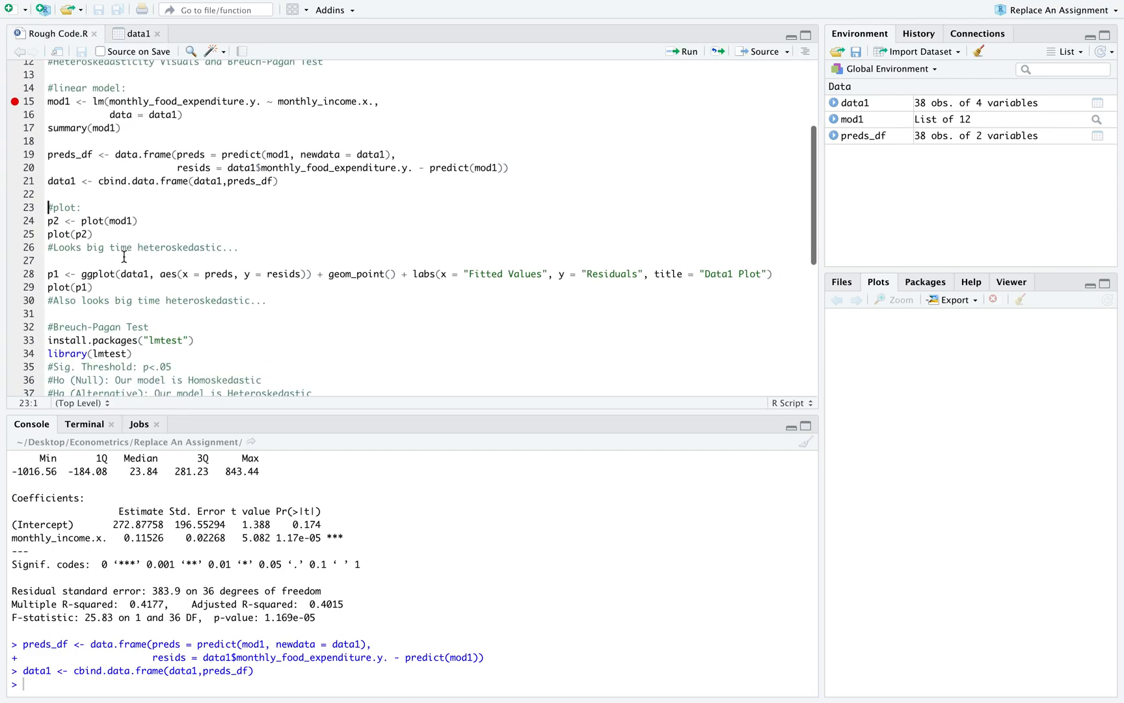
pyautogui.click(104, 222)
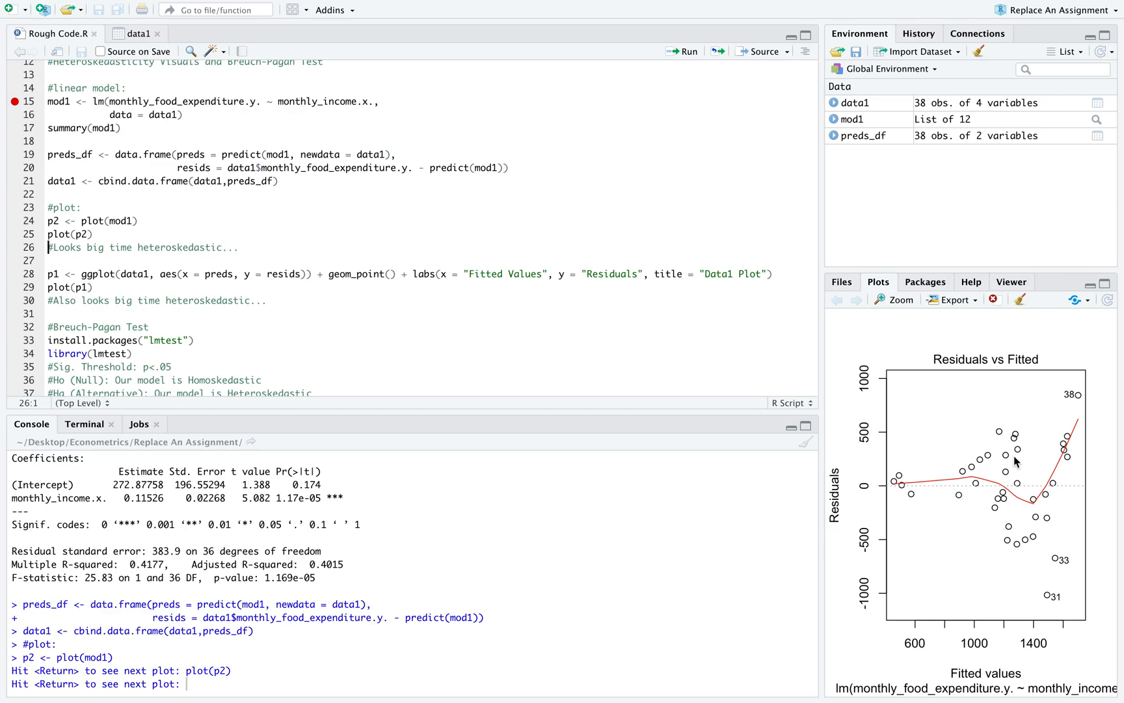
pyautogui.moveTo(917, 446)
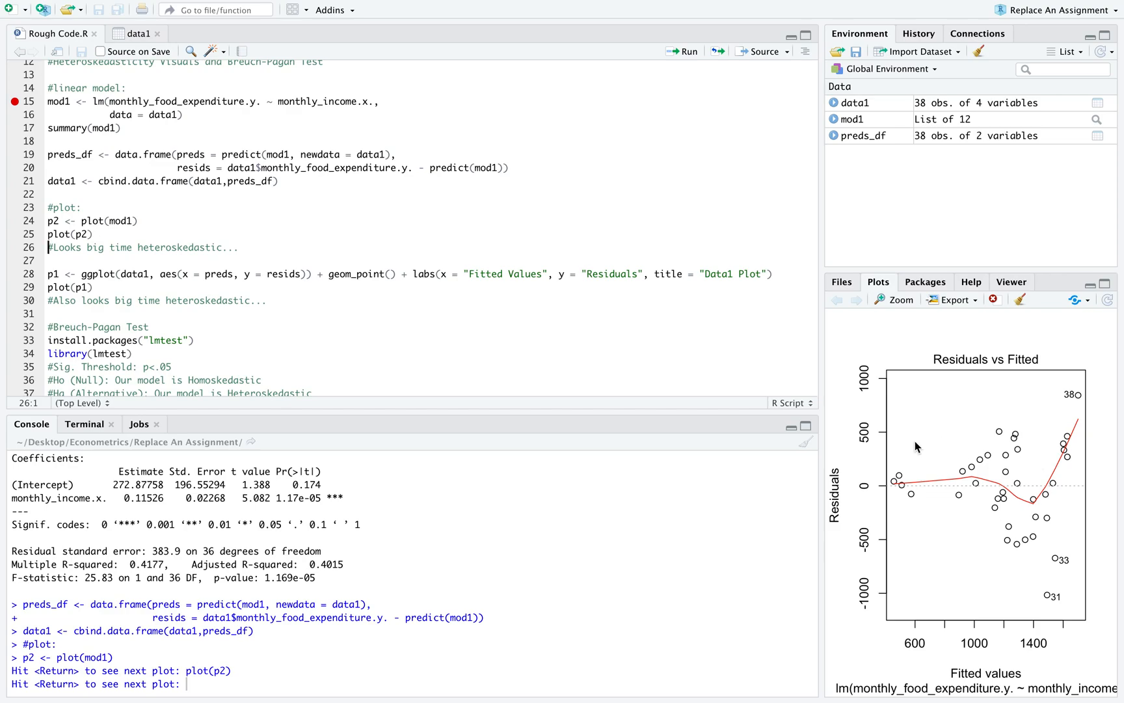
pyautogui.moveTo(1036, 447)
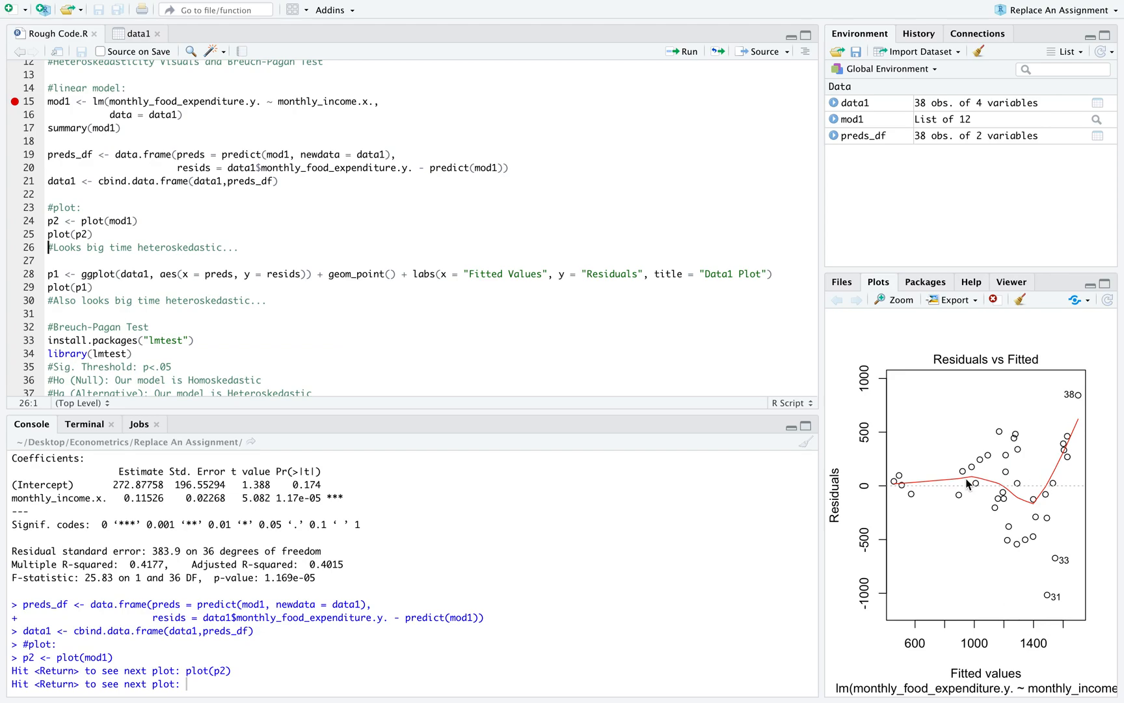
pyautogui.moveTo(900, 480)
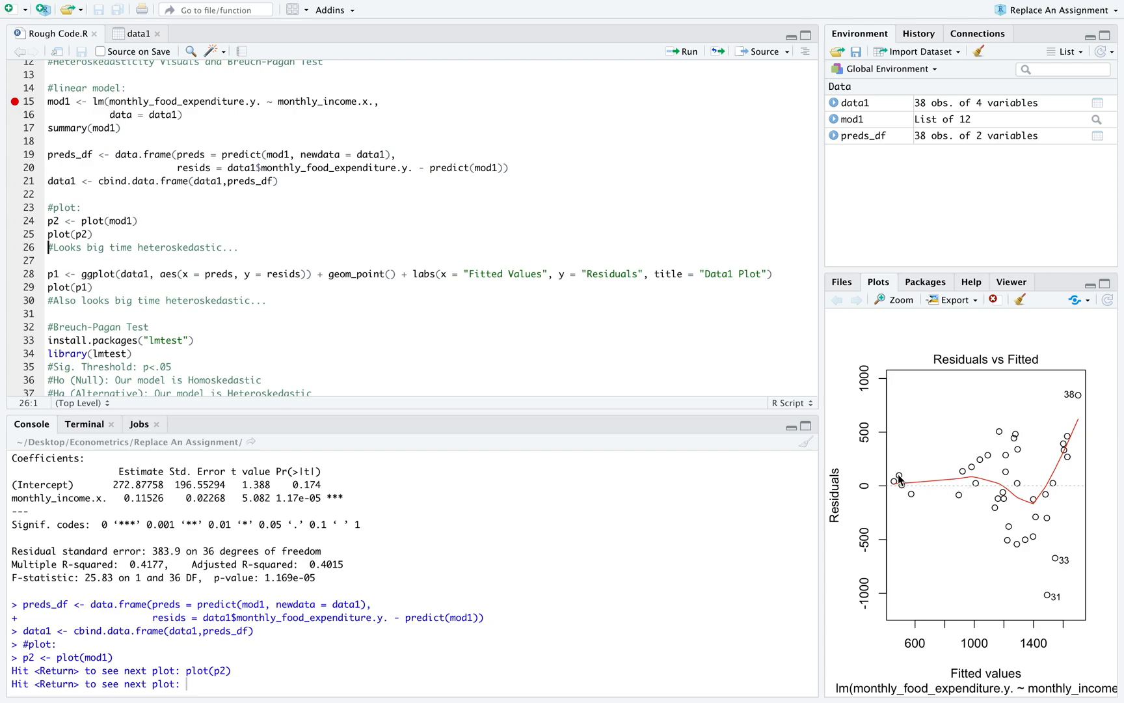
pyautogui.moveTo(901, 537)
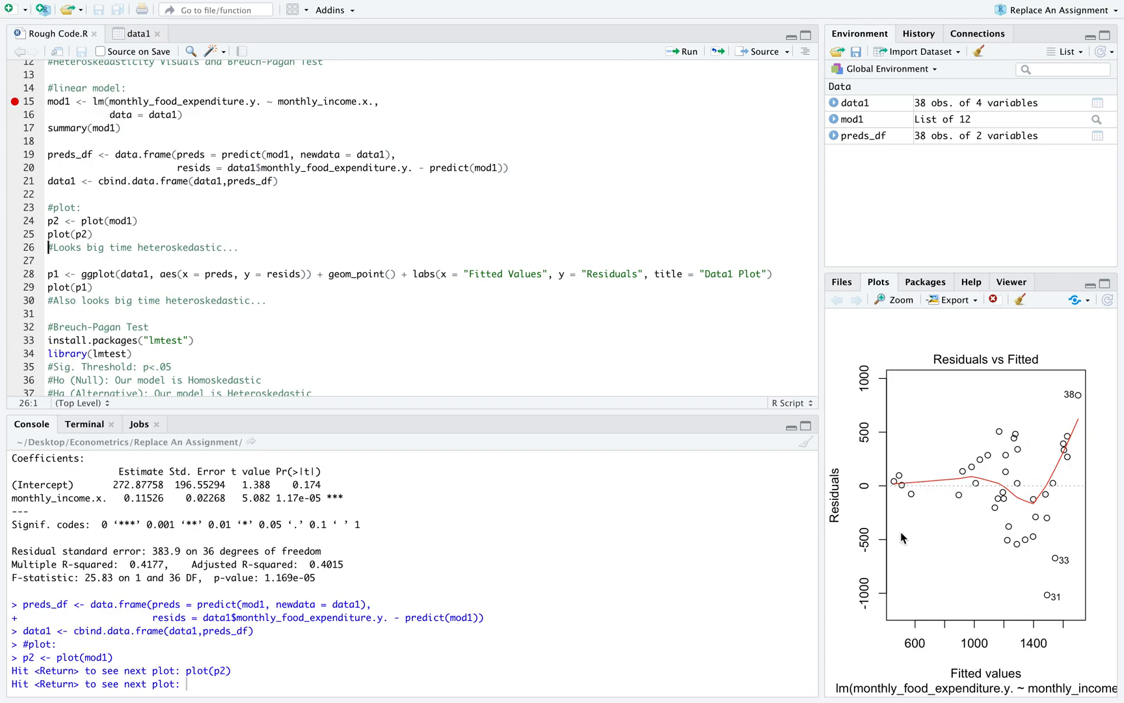
pyautogui.moveTo(1074, 445)
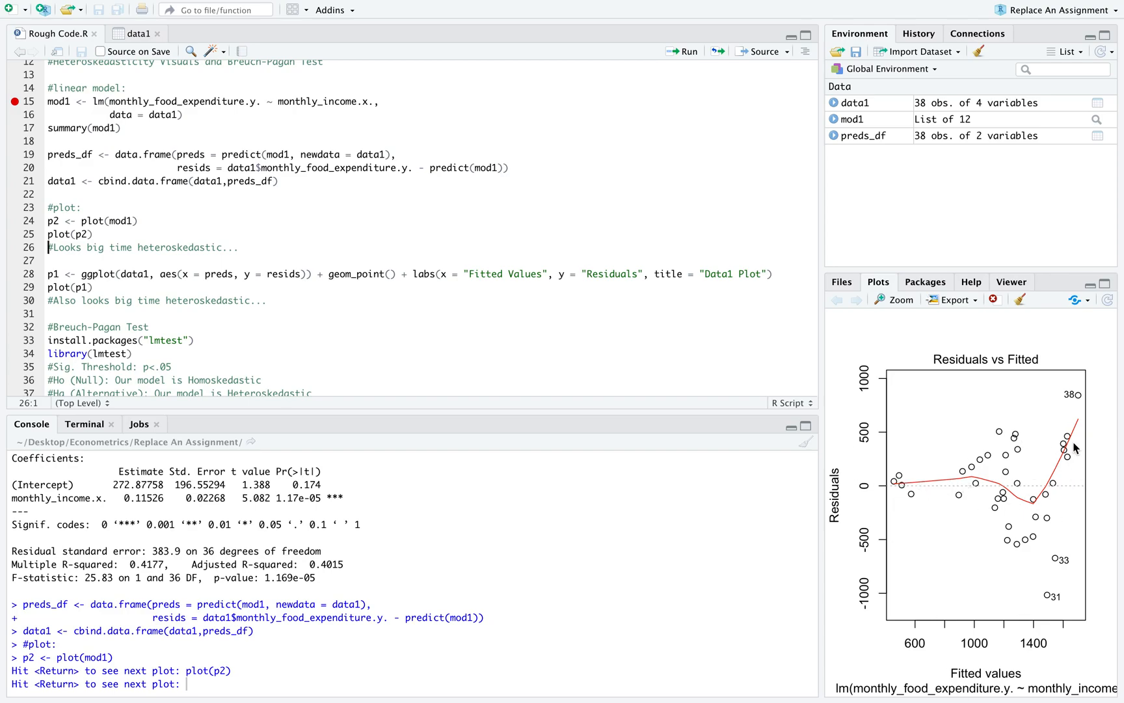
pyautogui.moveTo(940, 496)
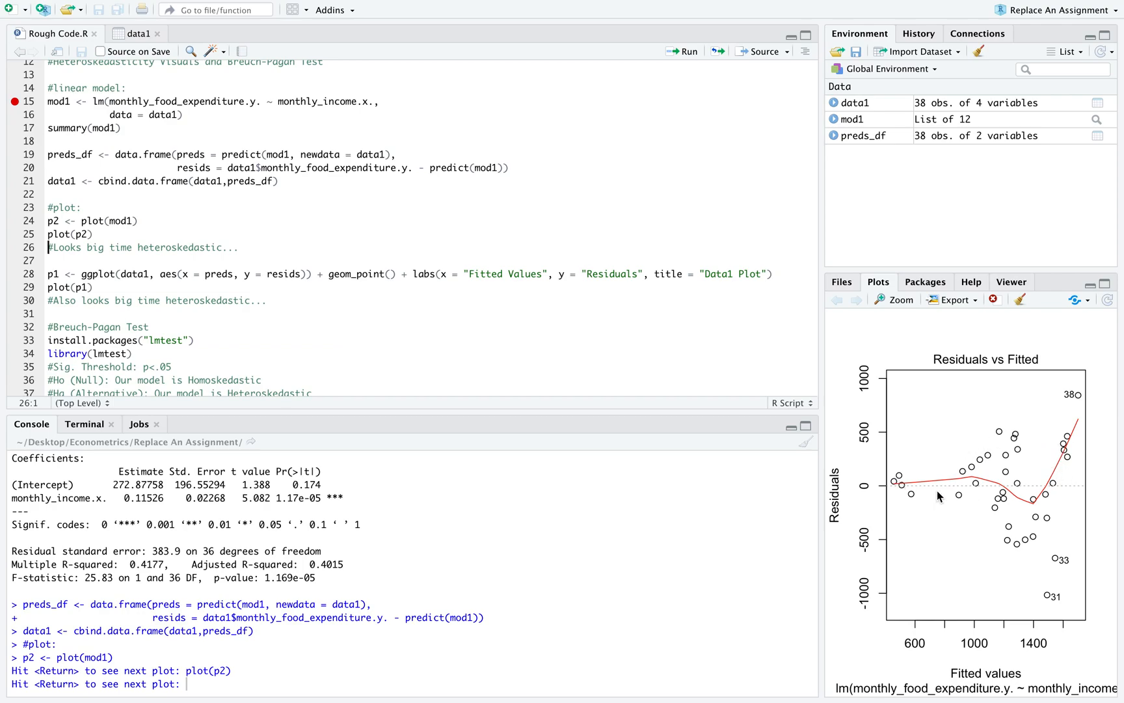
pyautogui.moveTo(993, 539)
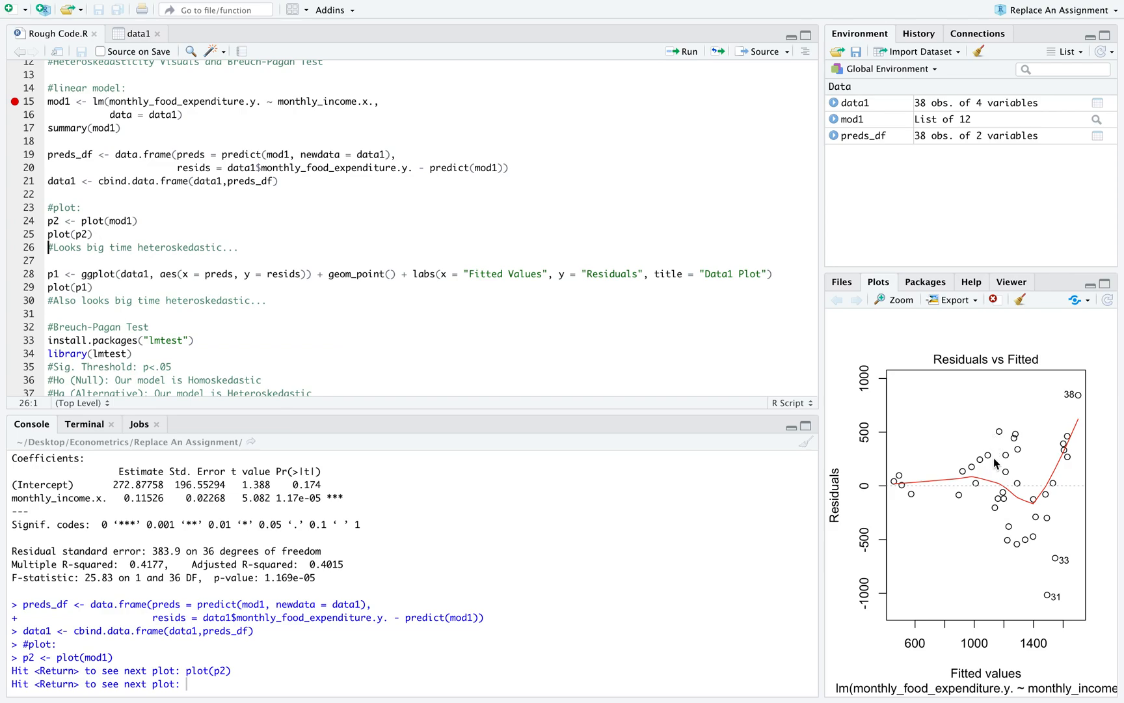
pyautogui.moveTo(925, 403)
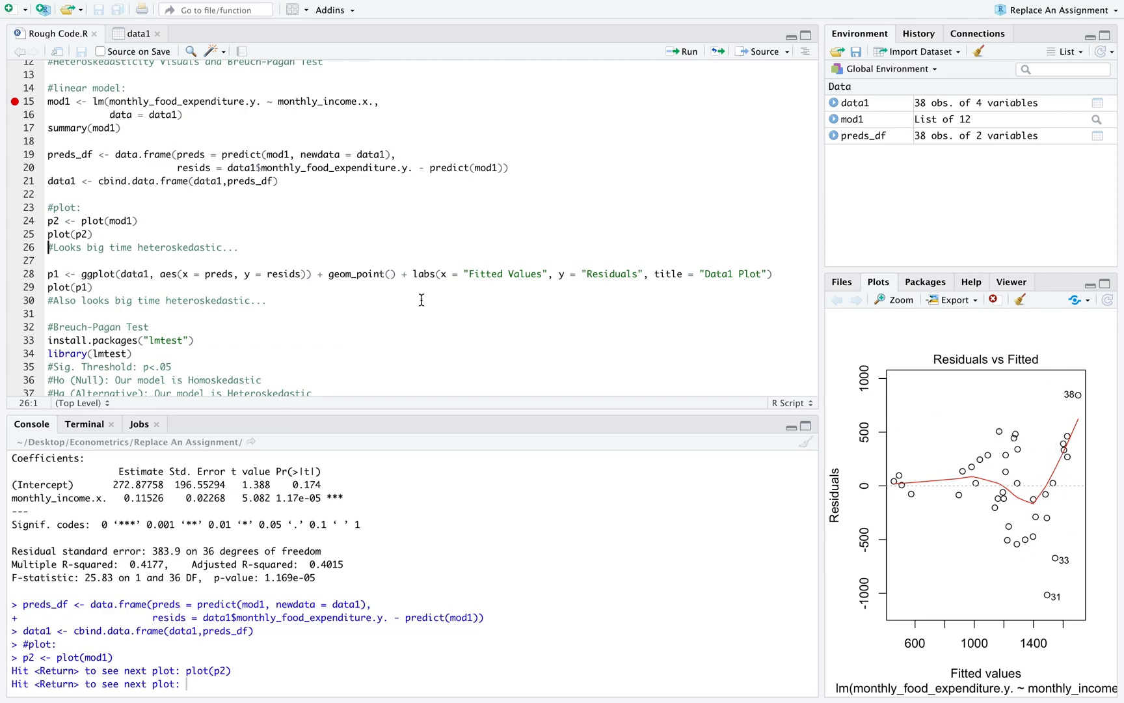
pyautogui.click(80, 273)
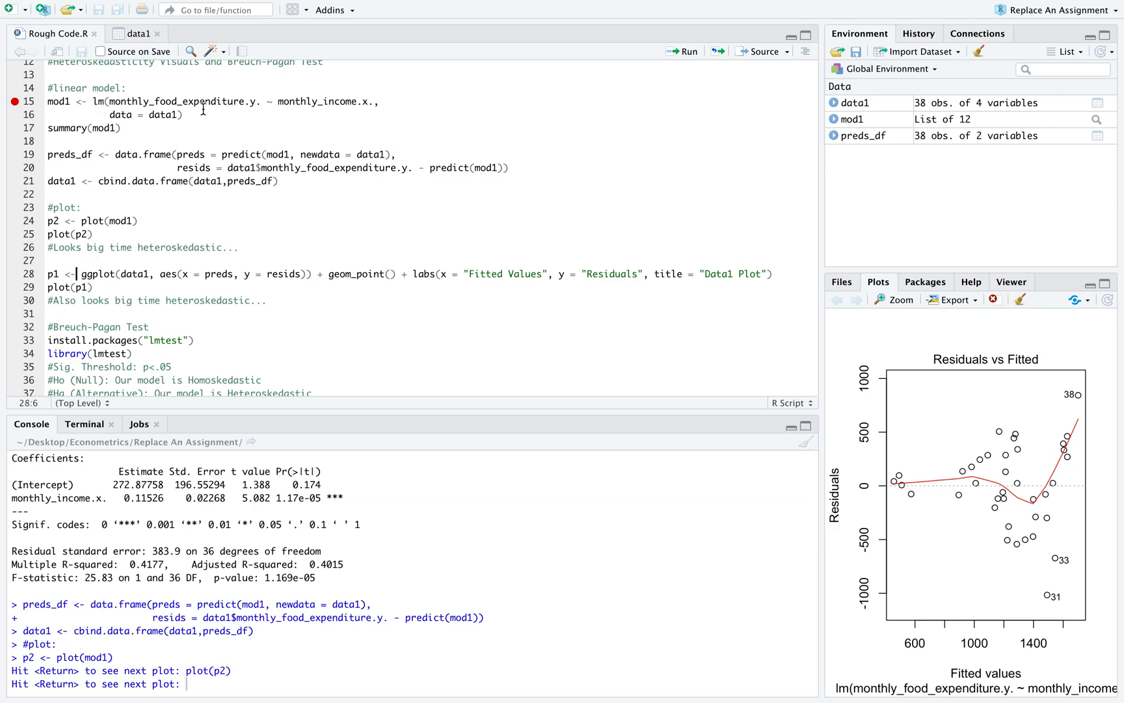
pyautogui.click(78, 247)
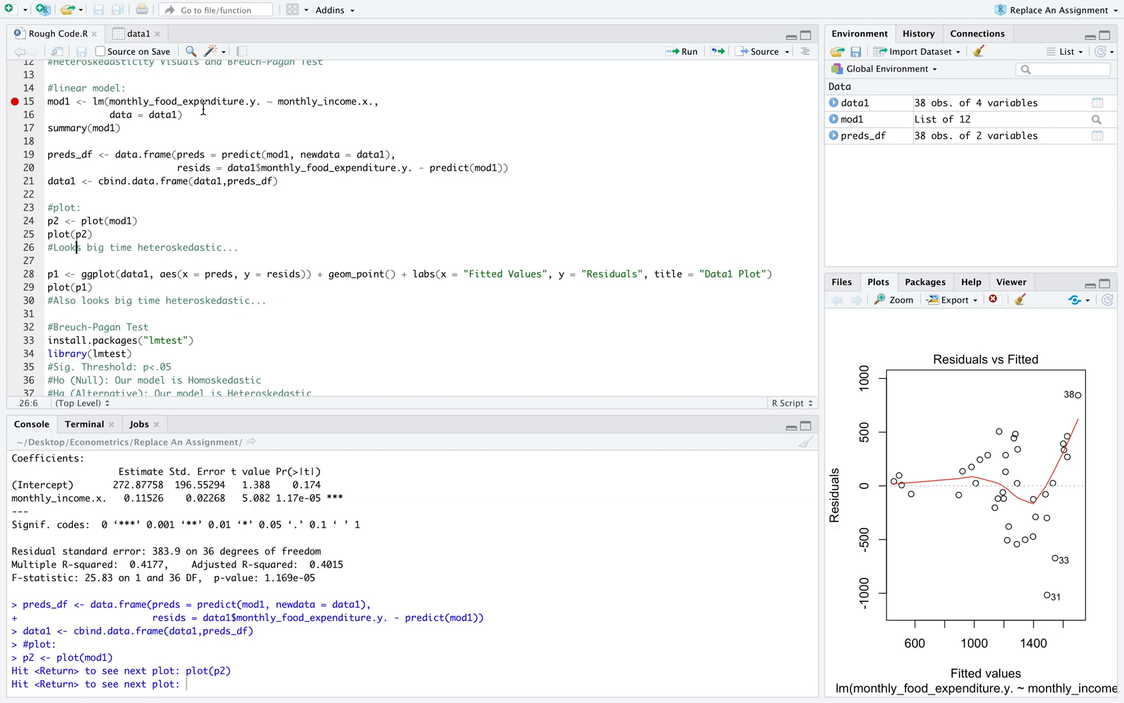
pyautogui.press('Return')
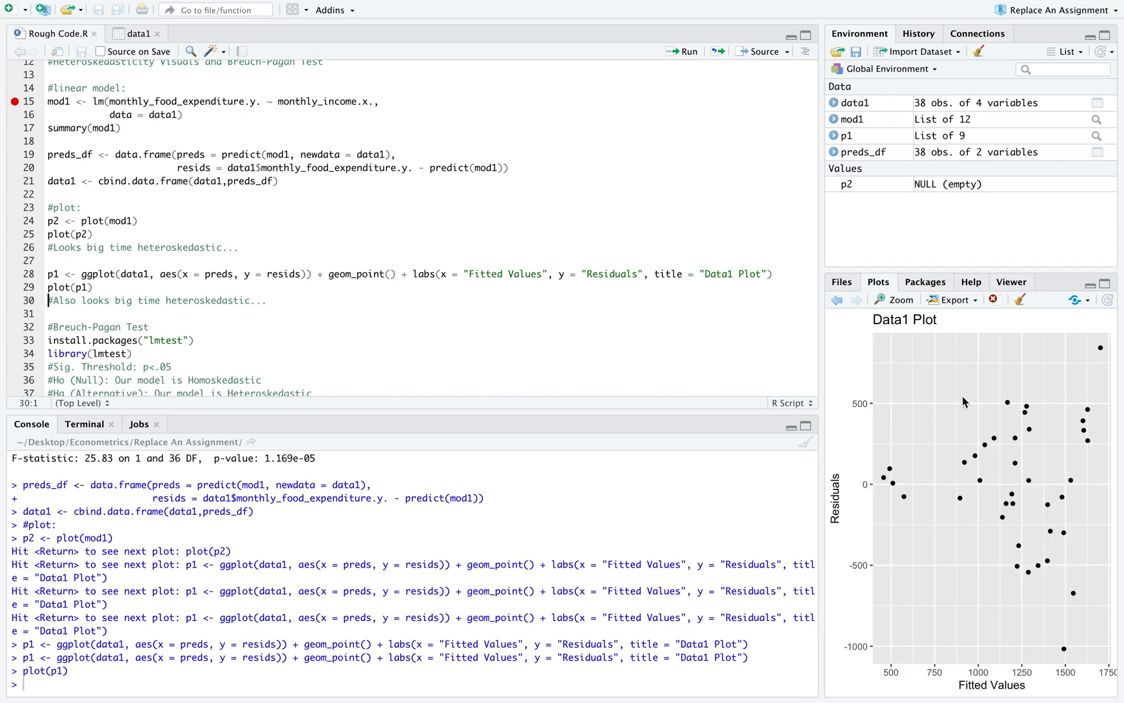
pyautogui.moveTo(984, 429)
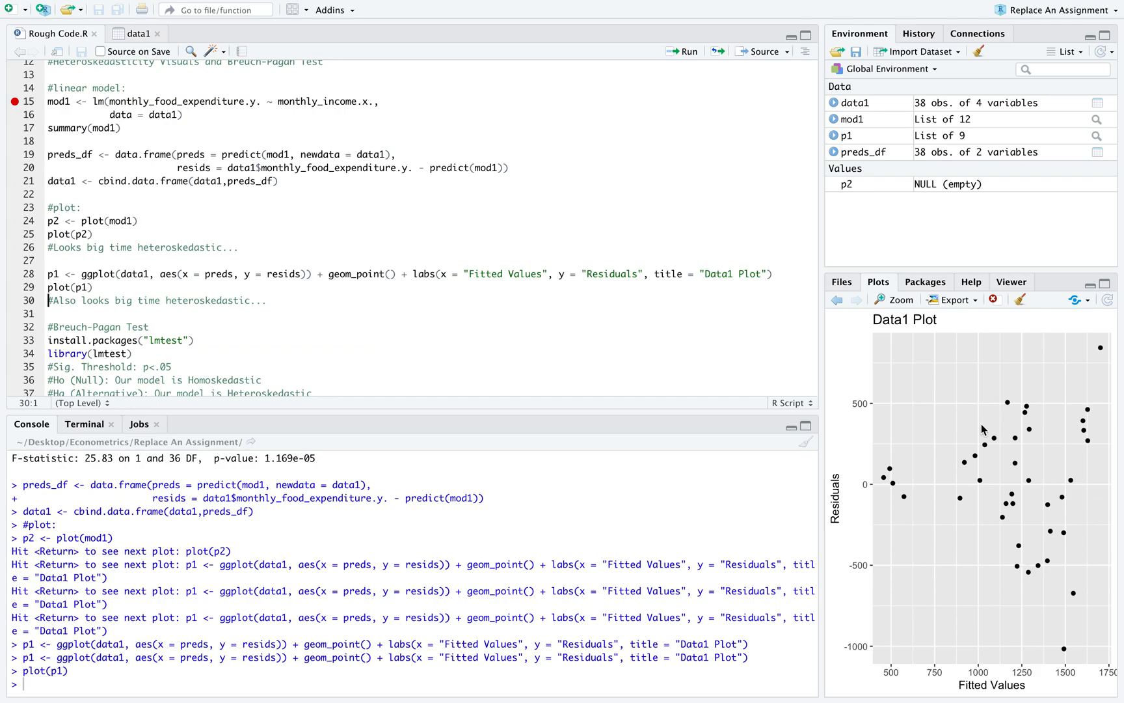
# - Browse back through earlier diagnostic plots in the Plots pane and return to the Data1 Plot
pyautogui.click(835, 300)
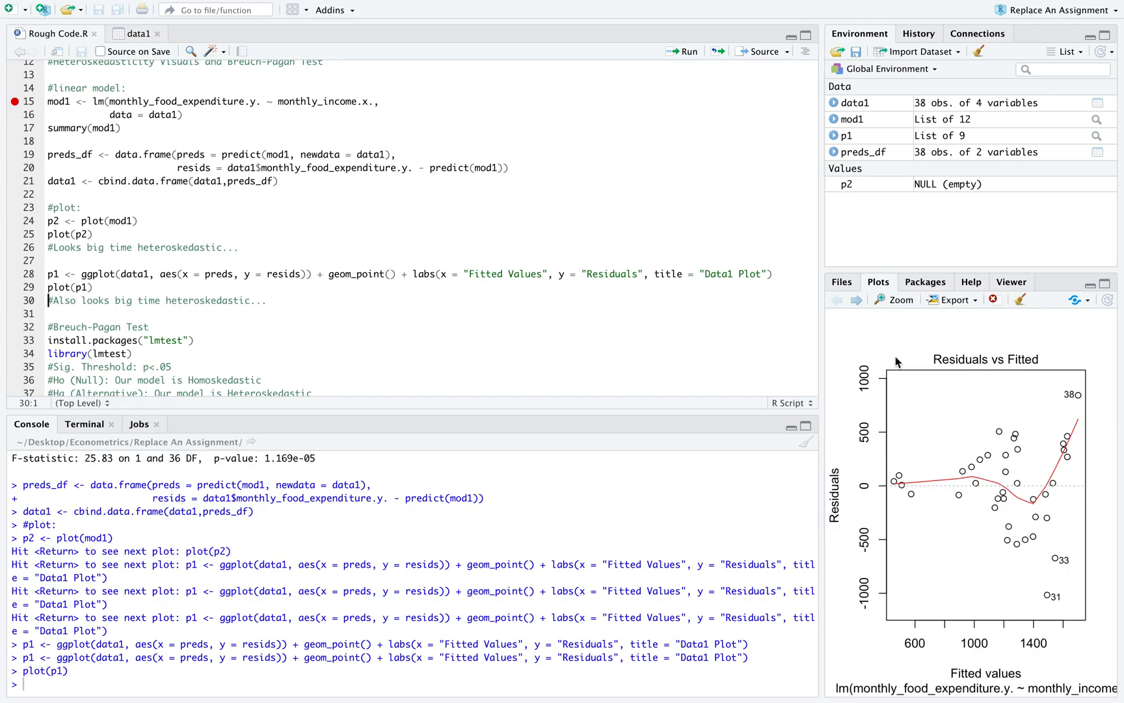
pyautogui.click(838, 299)
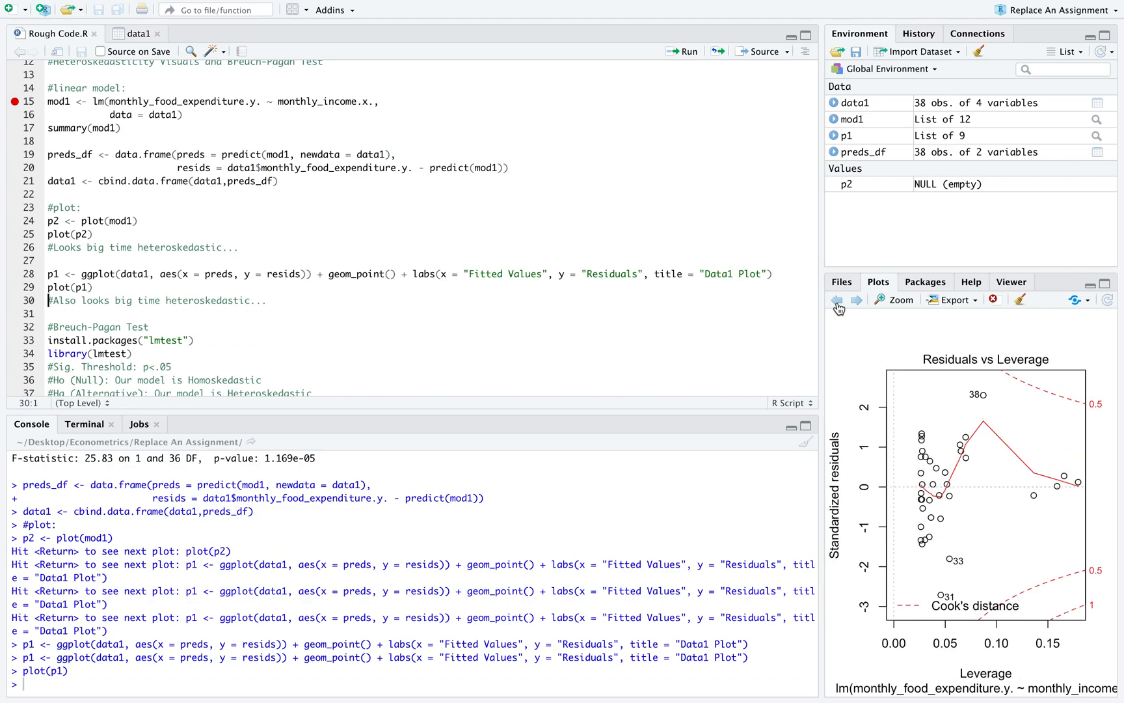
pyautogui.click(855, 299)
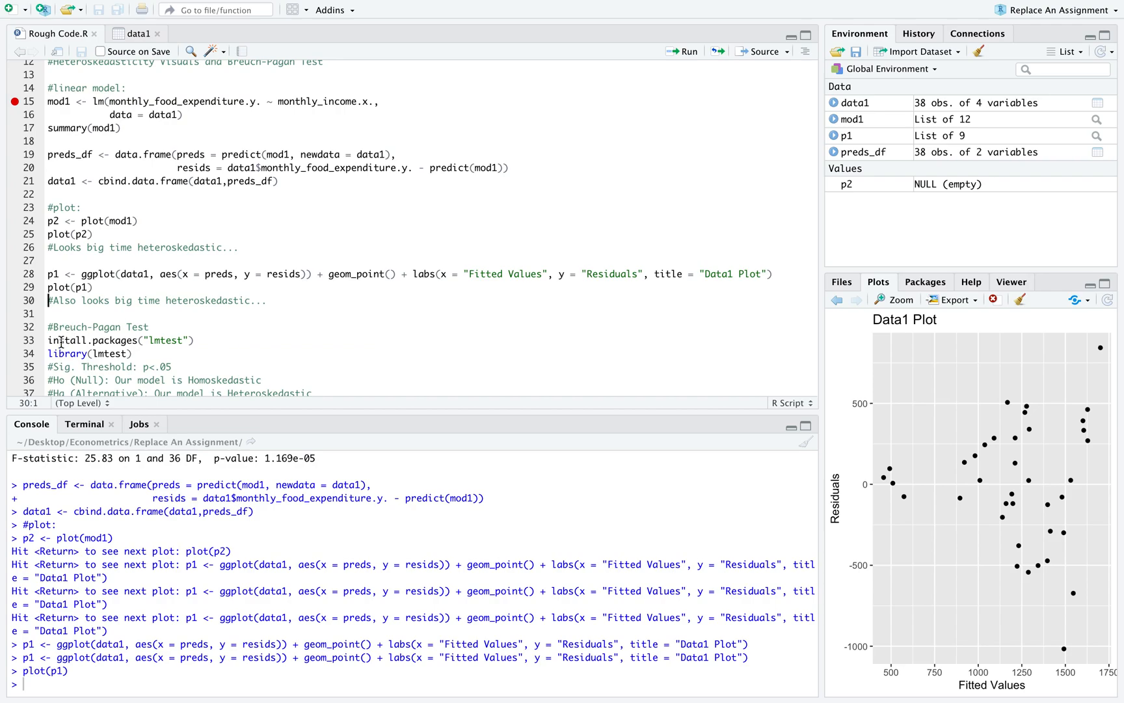
pyautogui.scroll(-3)
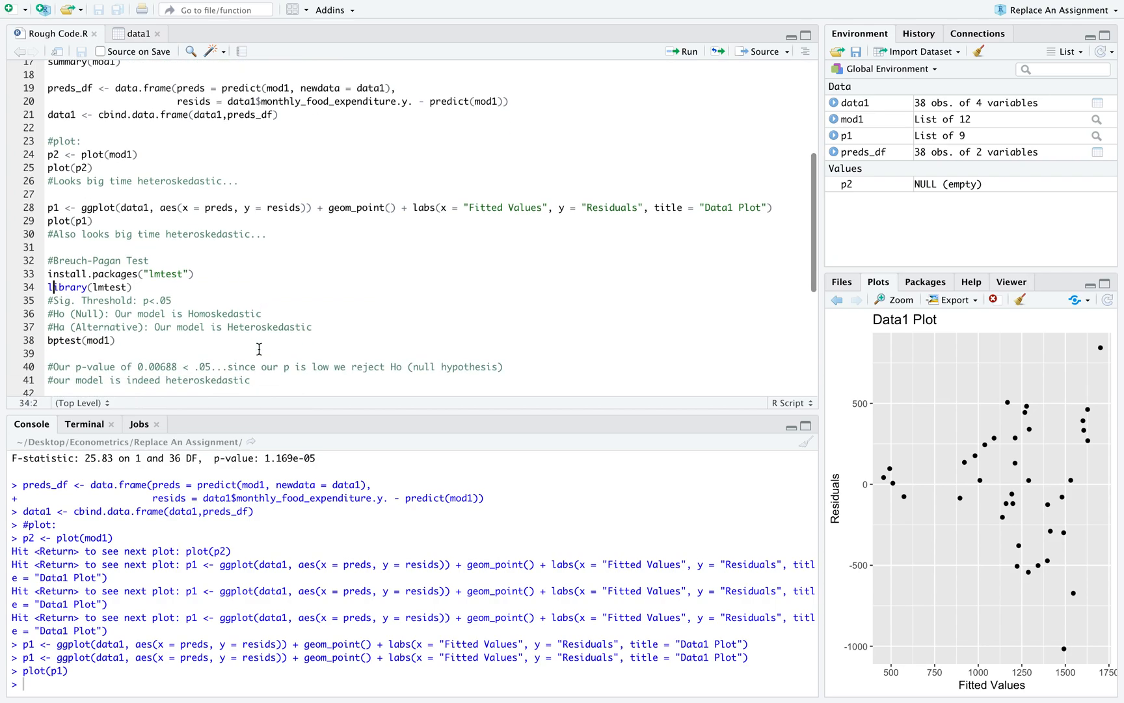
pyautogui.moveTo(931, 447)
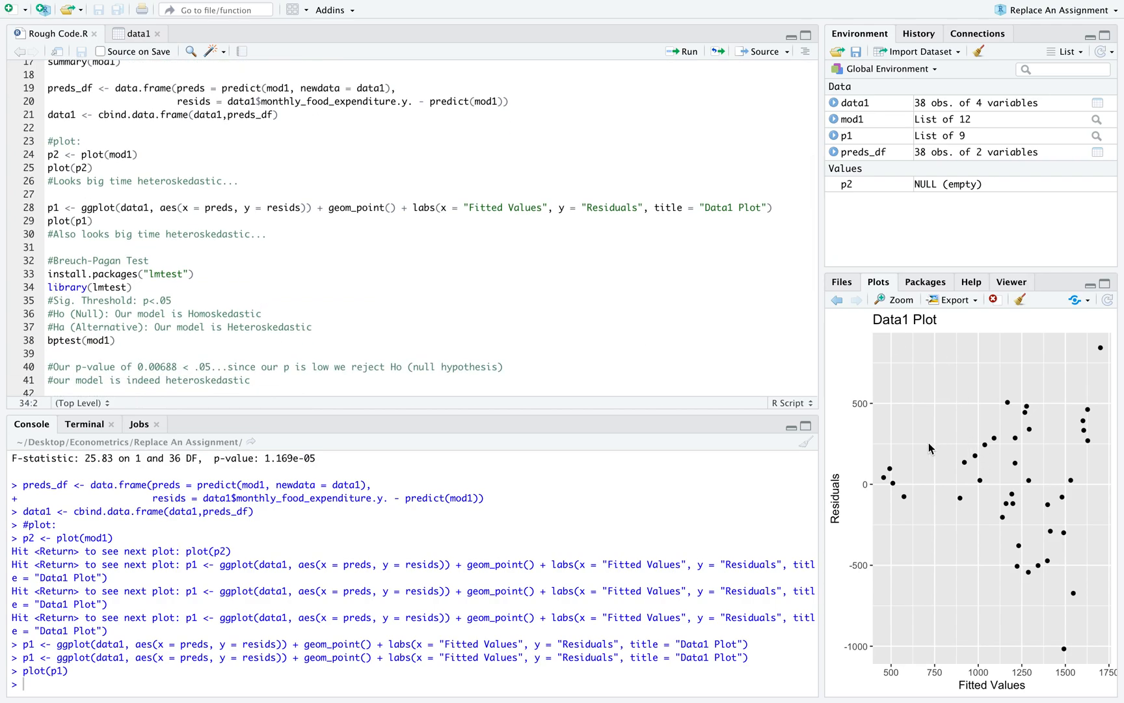
pyautogui.moveTo(1038, 484)
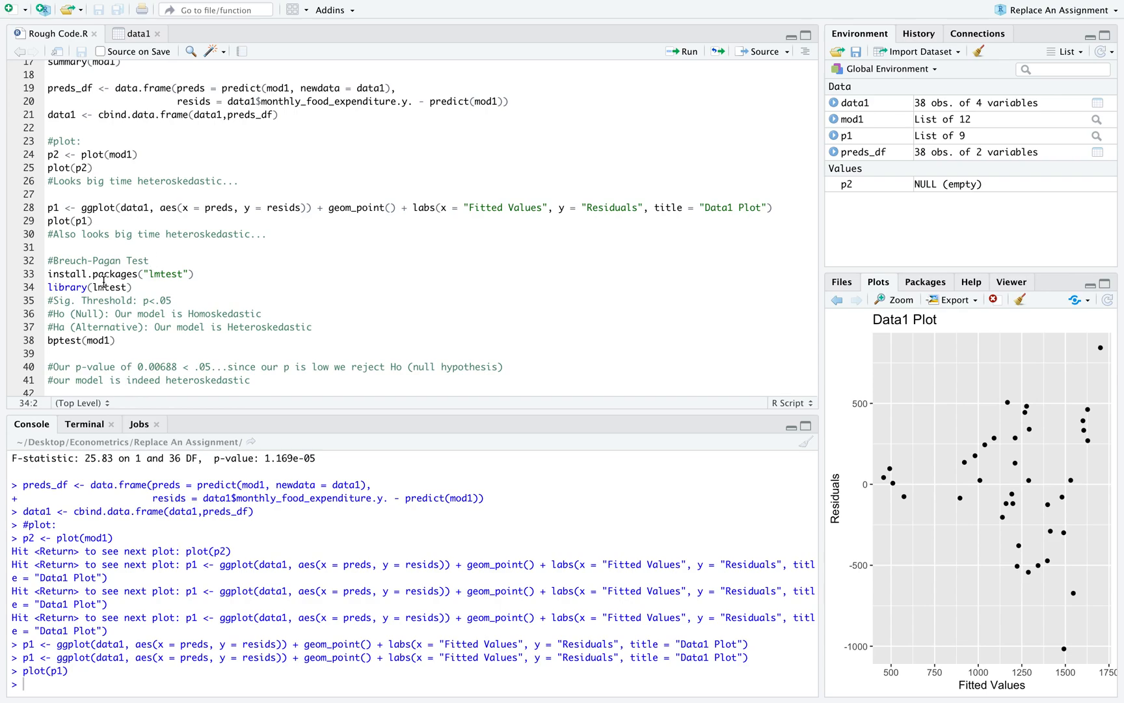
pyautogui.moveTo(81, 254)
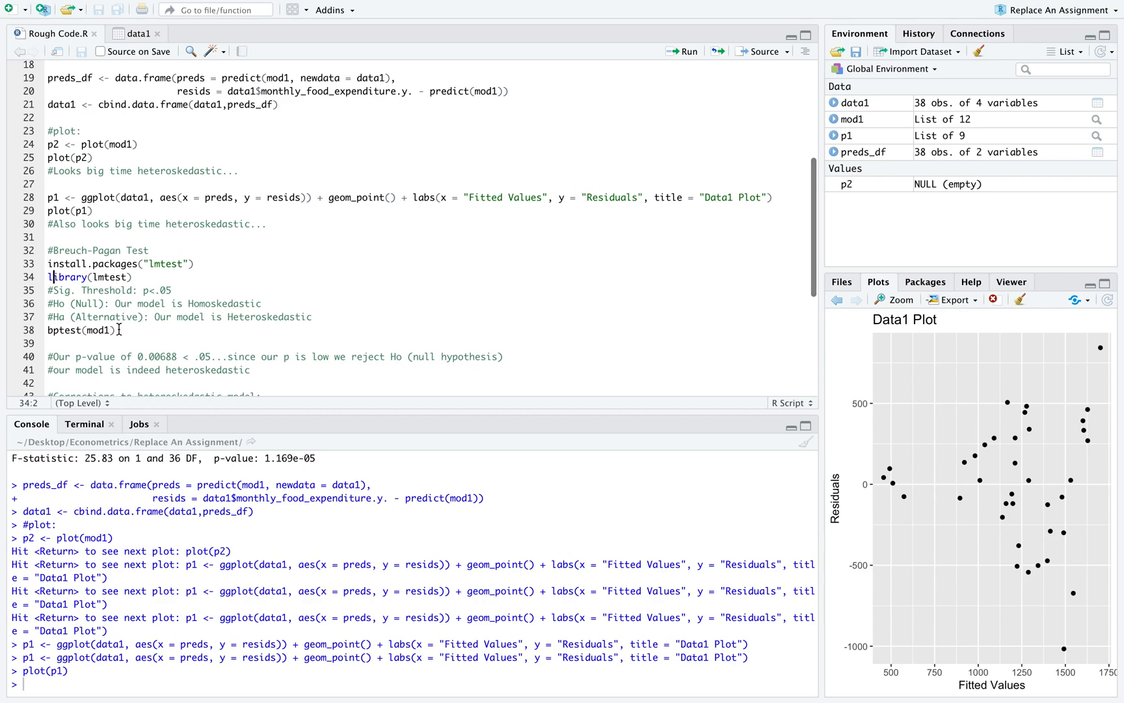
# - Select the Breusch-Pagan test code with bptest(mod1) for running
pyautogui.doubleClick(80, 329)
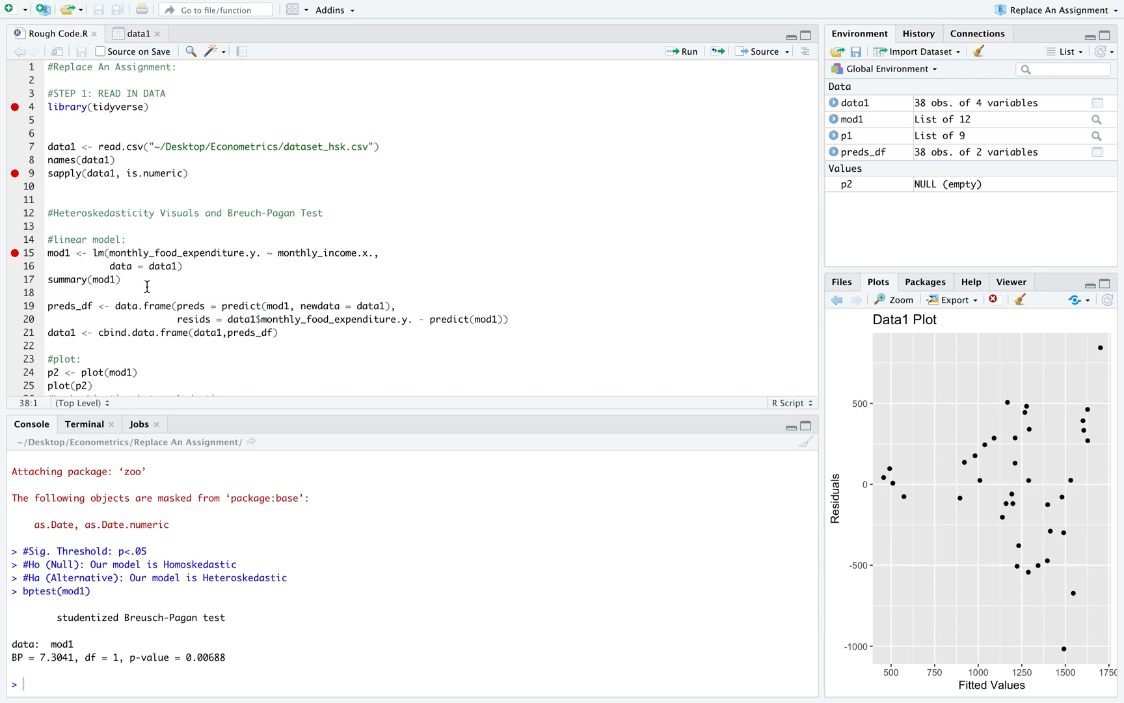
pyautogui.scroll(-3)
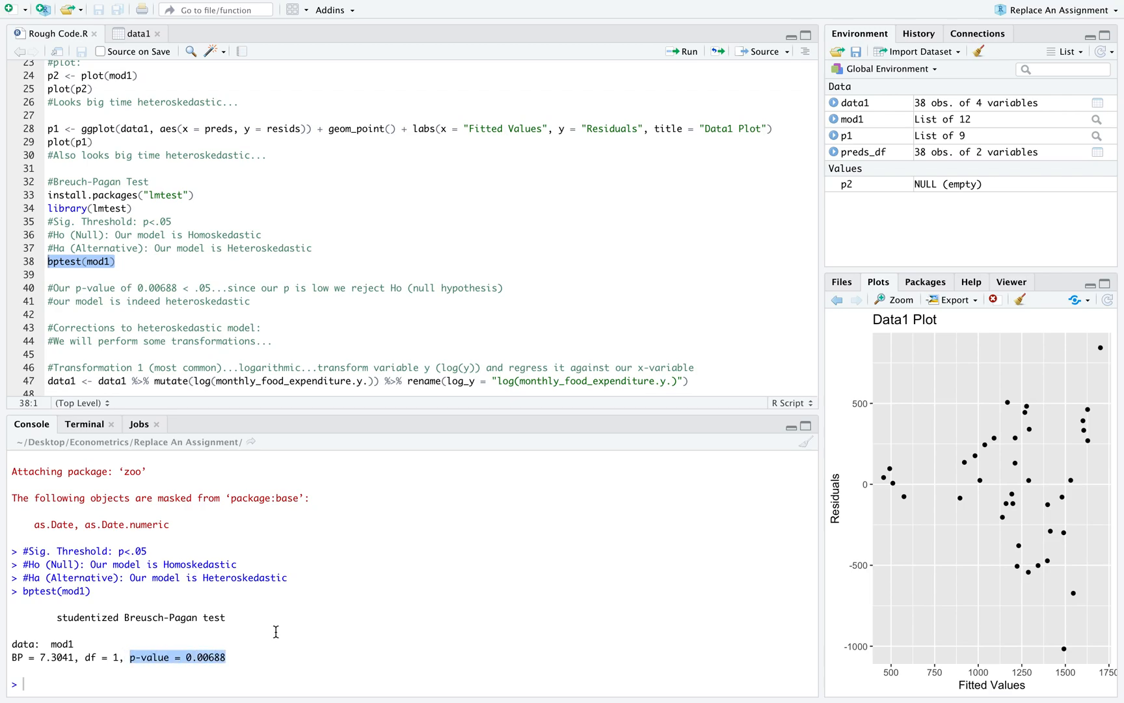
pyautogui.moveTo(185, 558)
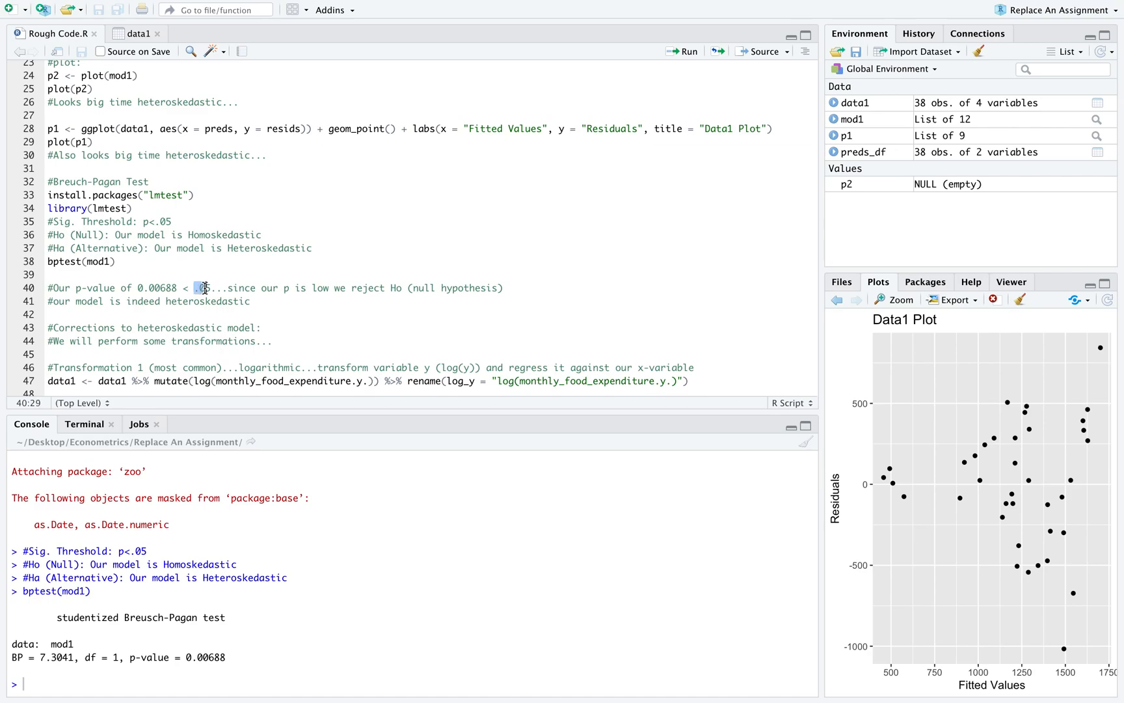
pyautogui.click(149, 287)
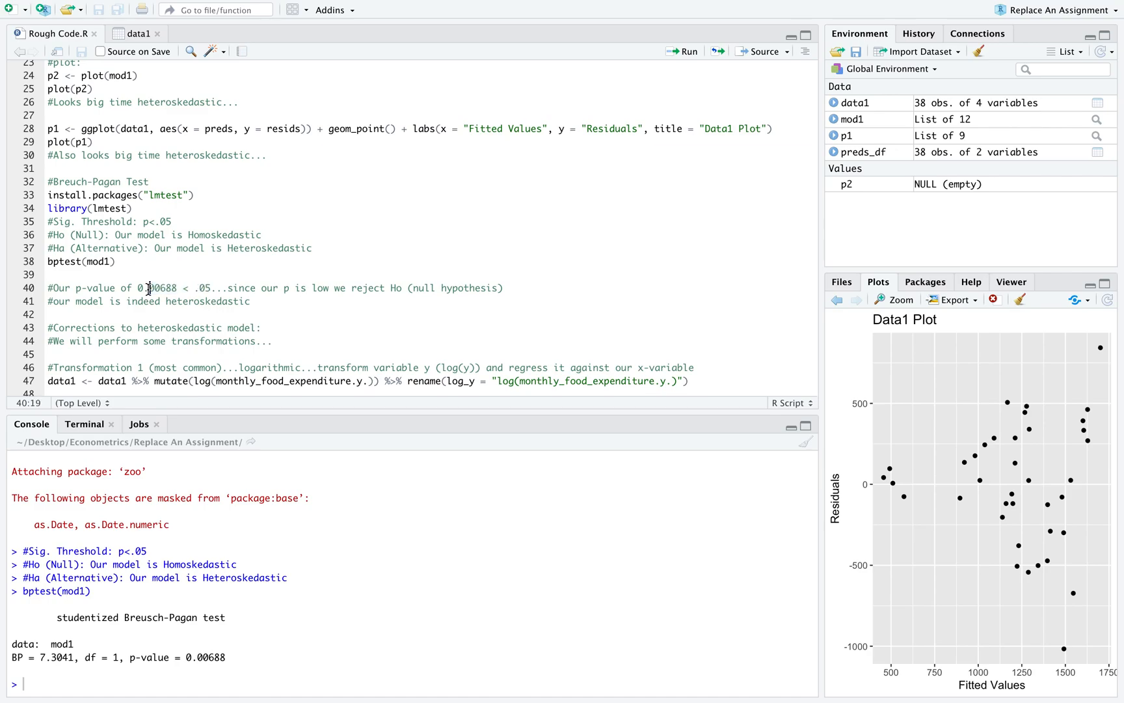
pyautogui.moveTo(48, 288); pyautogui.dragTo(360, 288)
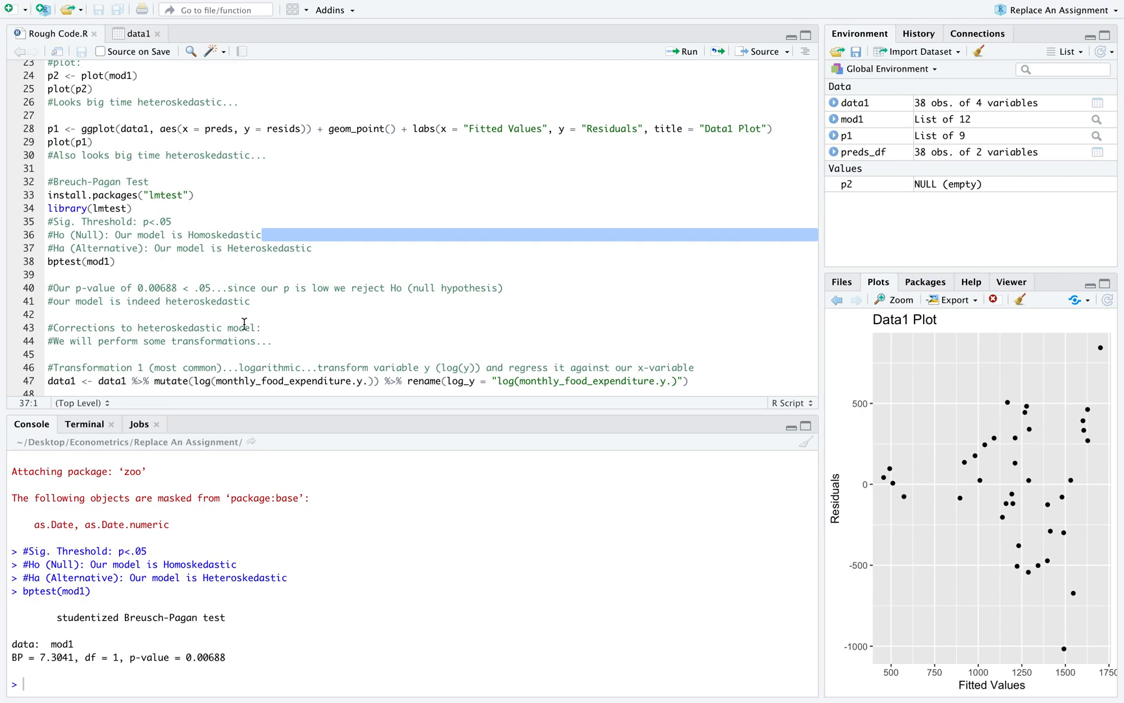
pyautogui.moveTo(219, 509)
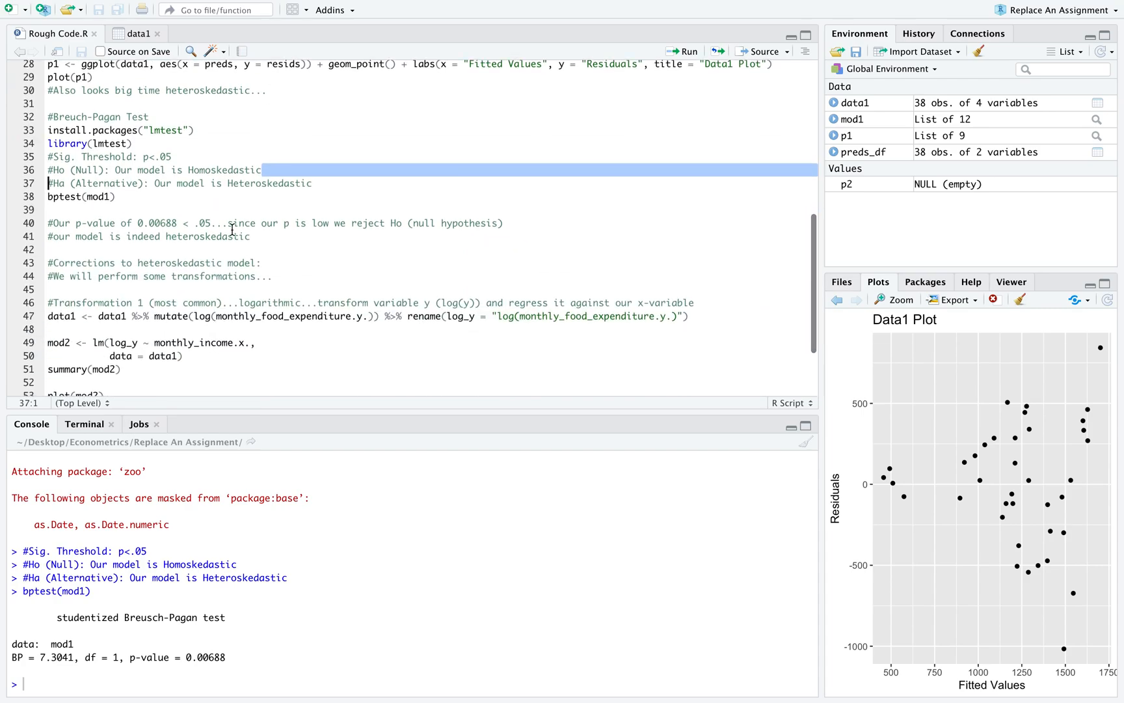
# - Locate the log-transform line and inspect data1's current four columns before adding log_y
pyautogui.scroll(-3)
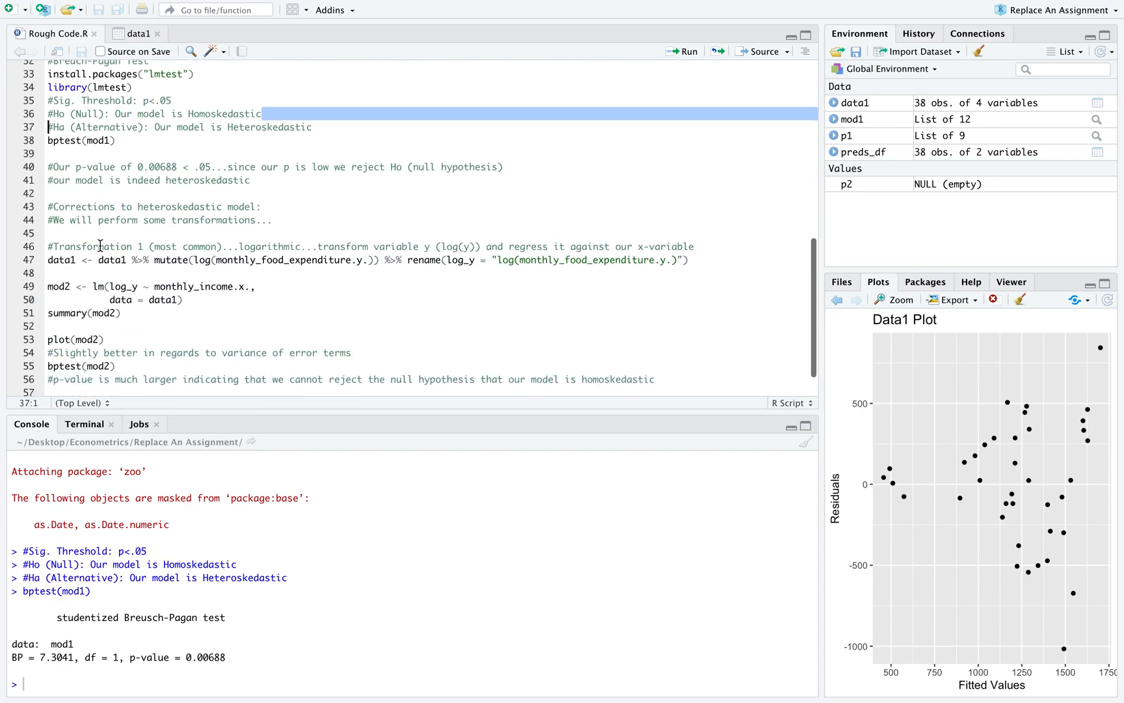
pyautogui.click(153, 259)
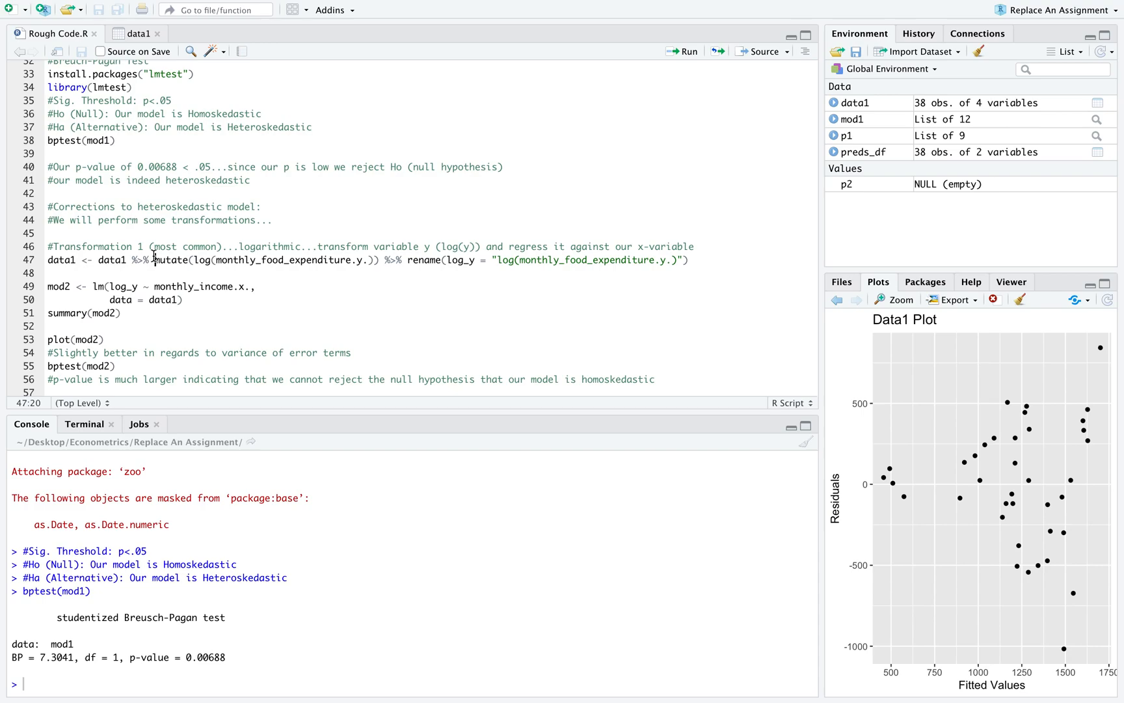
pyautogui.click(135, 32)
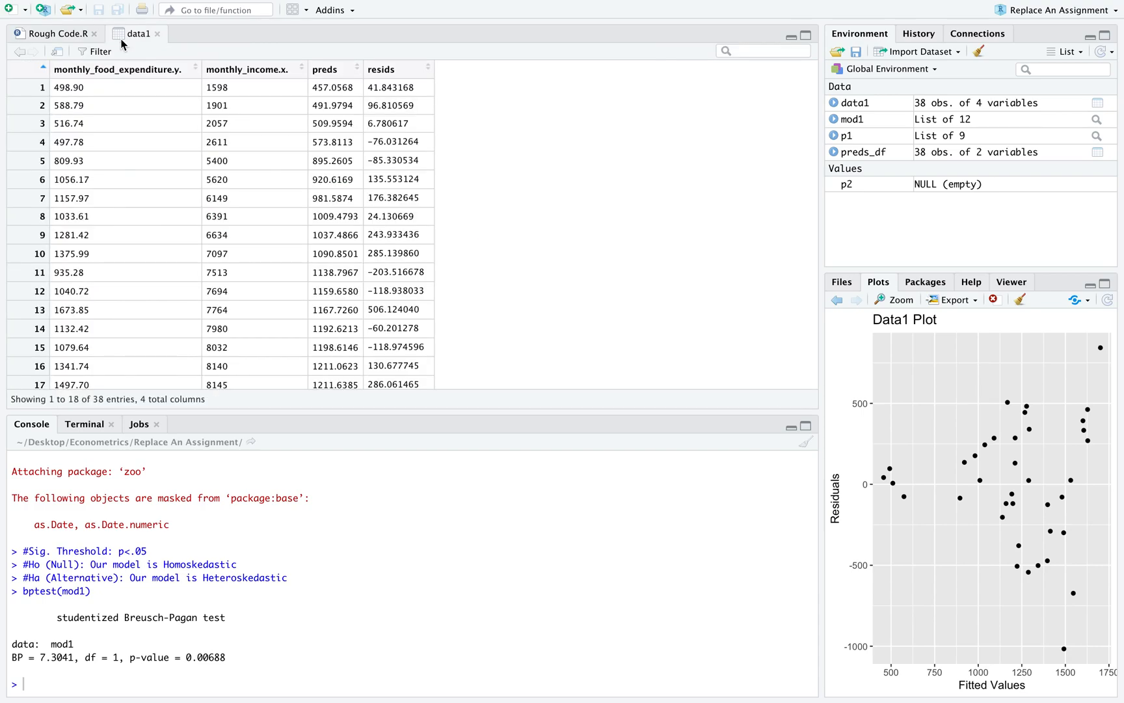
pyautogui.moveTo(98, 151)
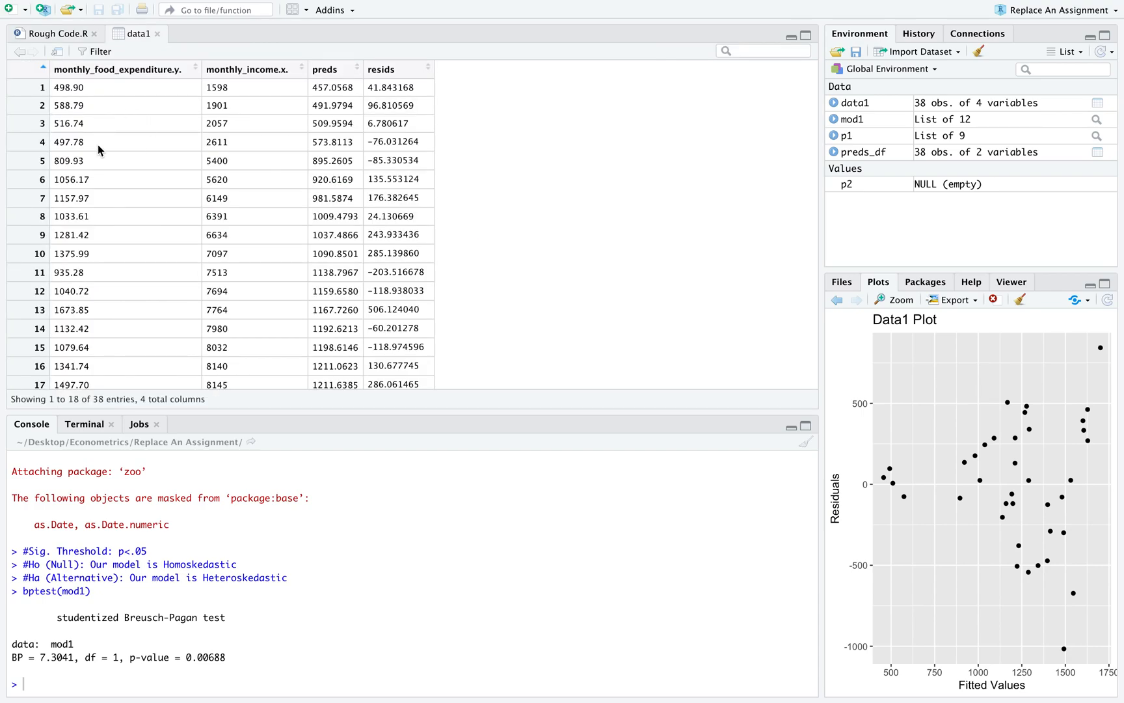
pyautogui.moveTo(278, 125)
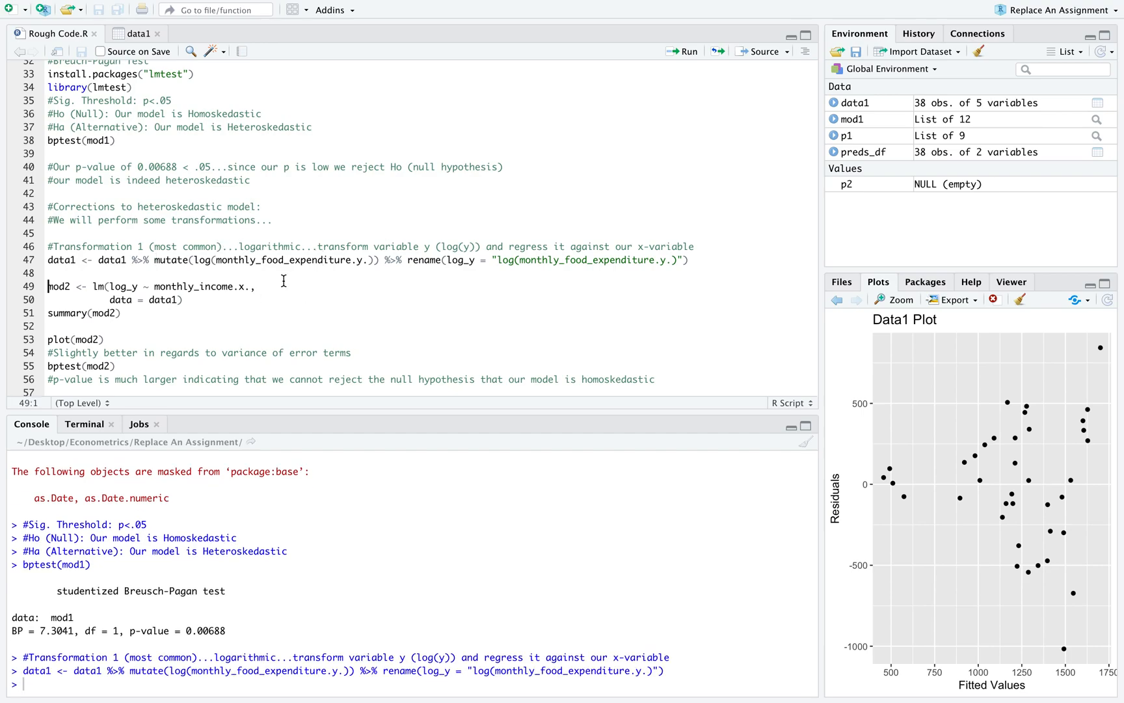
pyautogui.moveTo(98, 9)
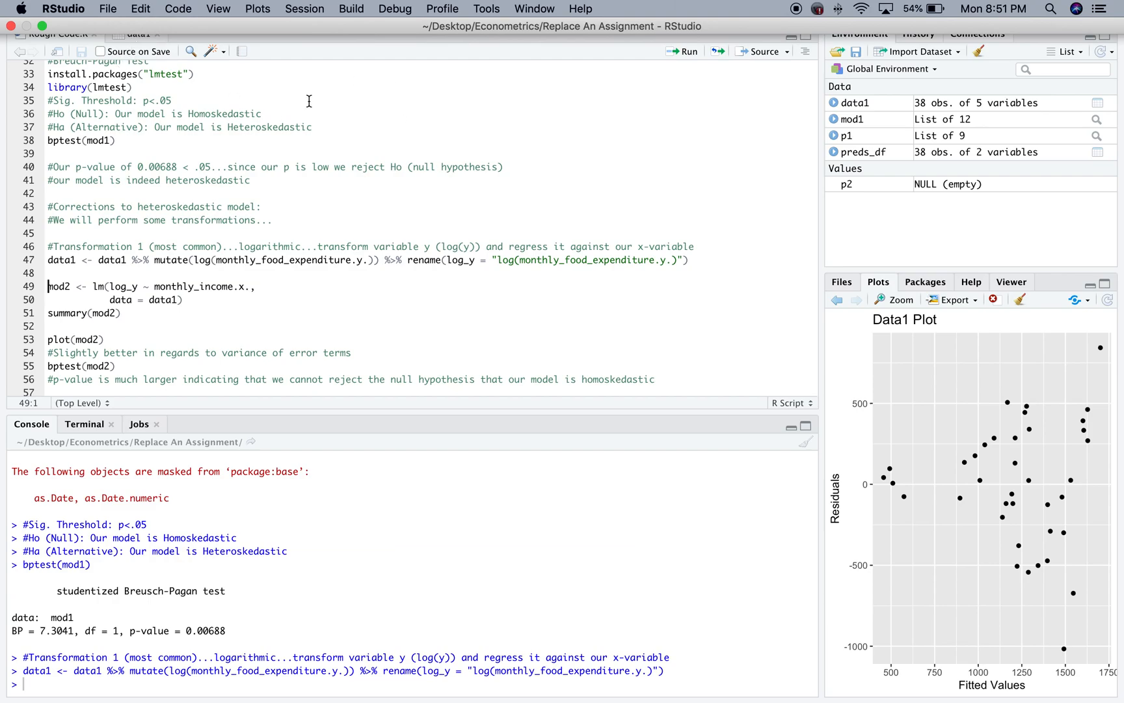
# - Check the log_y column in data1 and the log_y response in the mod2 formula, then return to the script
pyautogui.click(137, 34)
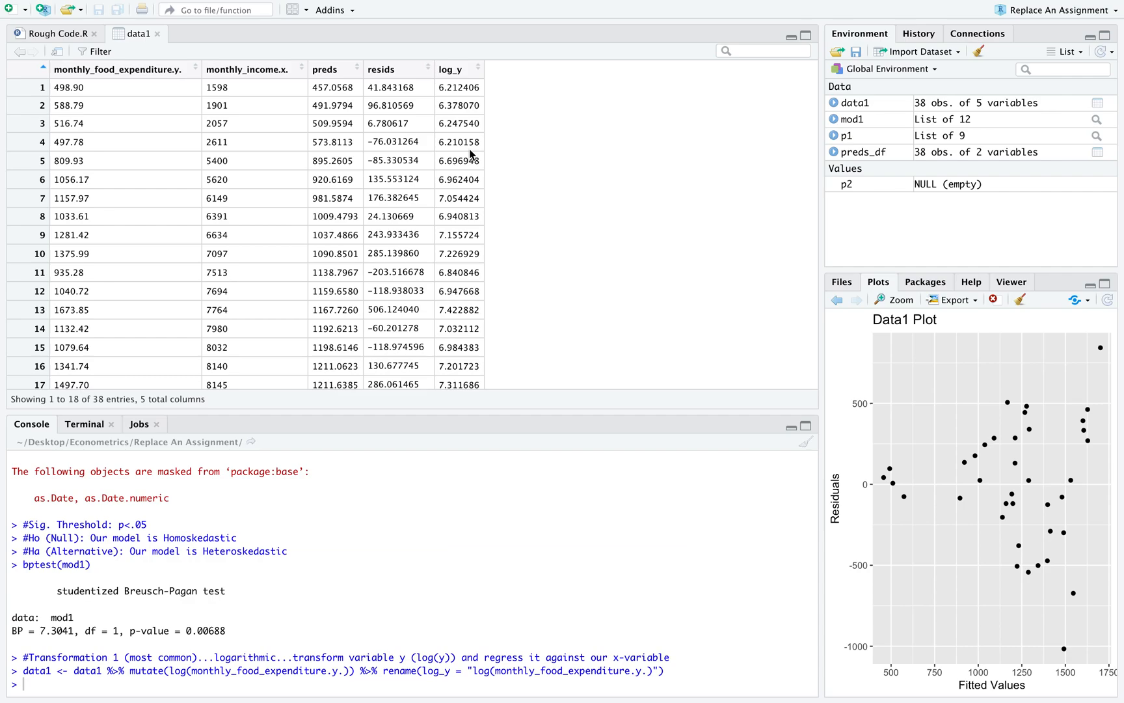
pyautogui.moveTo(143, 87)
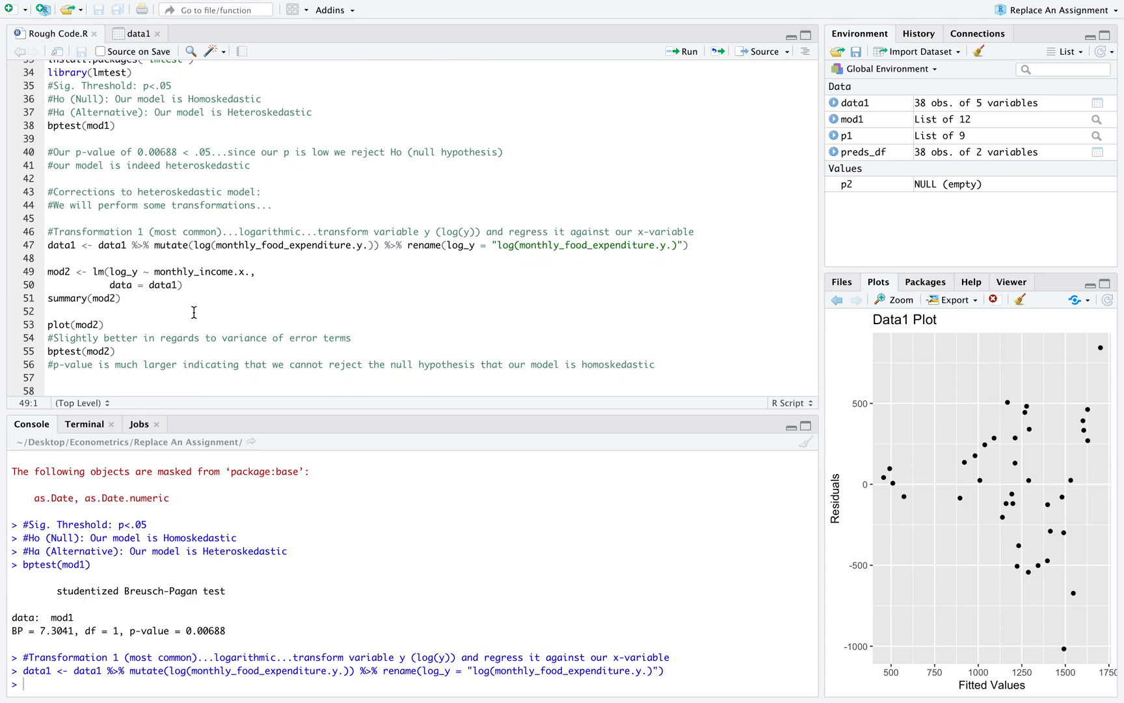
pyautogui.doubleClick(124, 272)
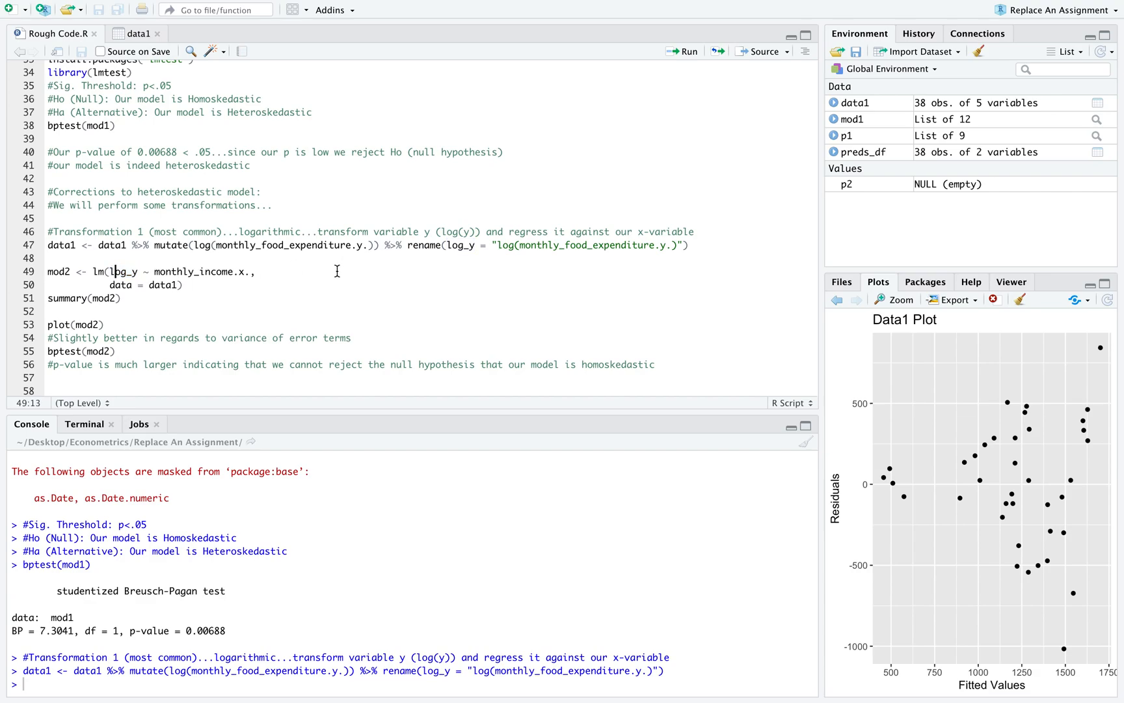
pyautogui.click(135, 33)
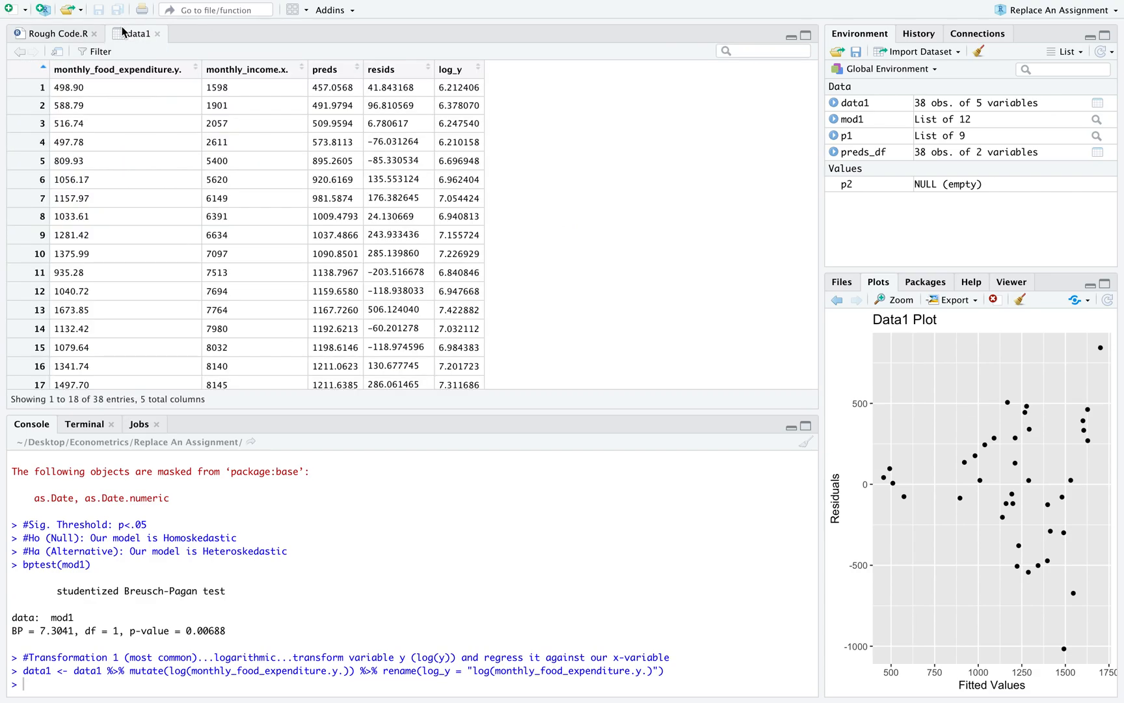
pyautogui.click(54, 33)
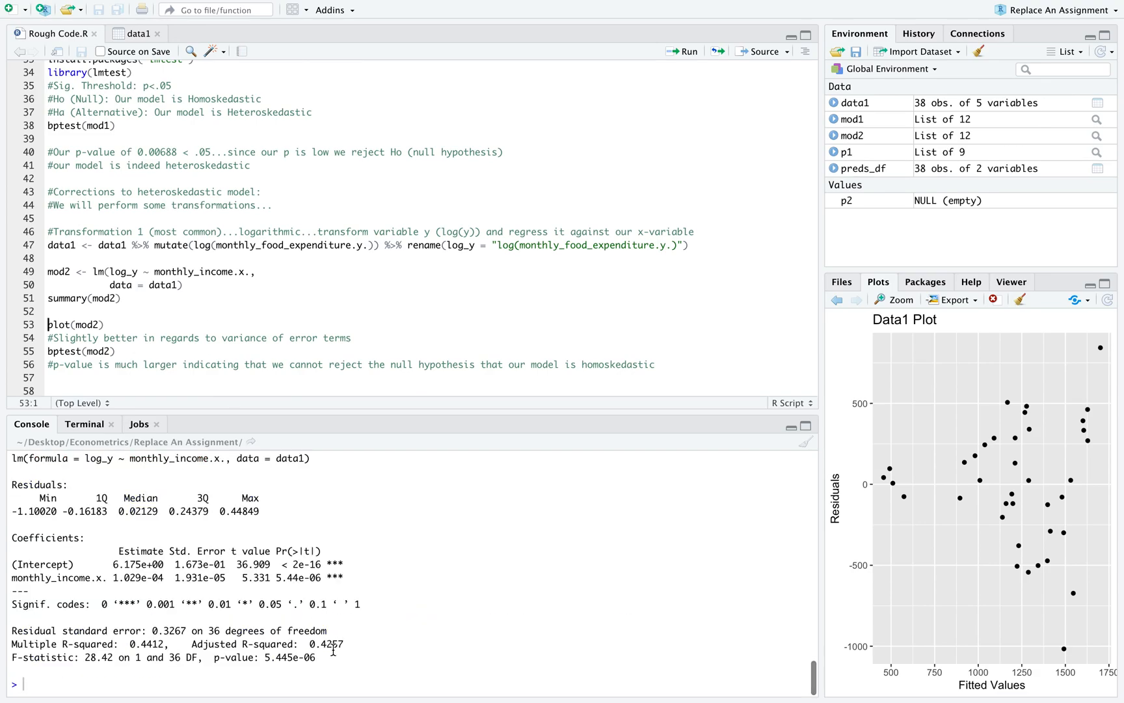
# - Select the plot(mod2) line to start mod2's diagnostic plots
pyautogui.doubleClick(324, 643)
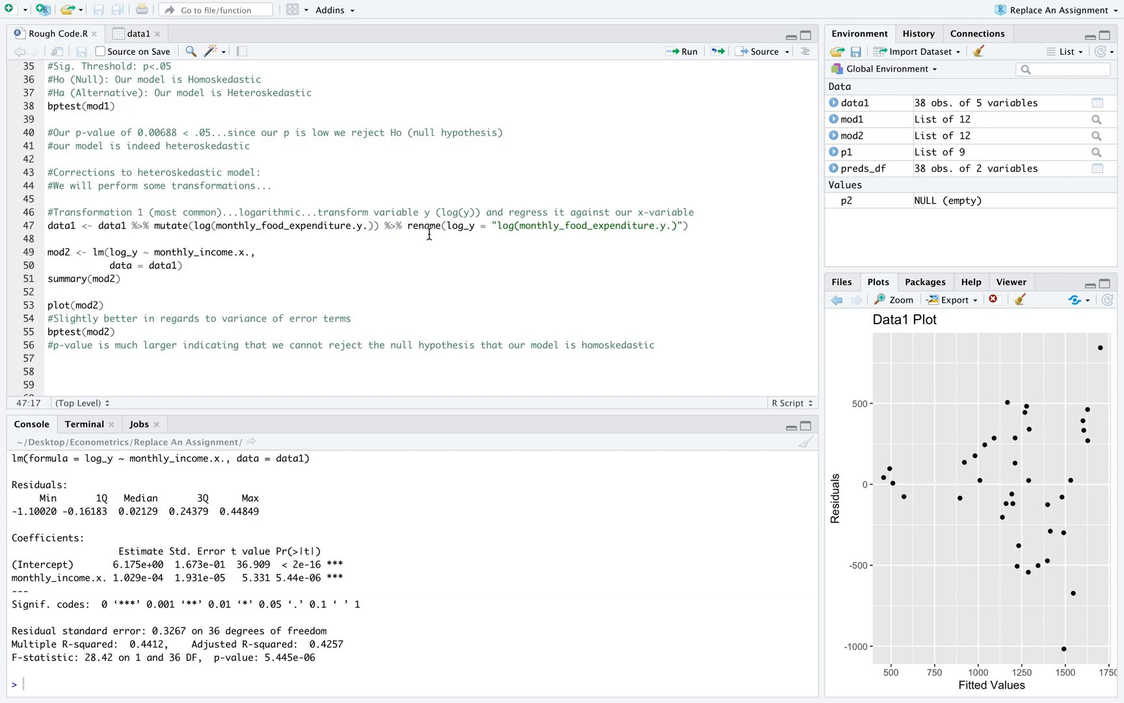
pyautogui.scroll(-3)
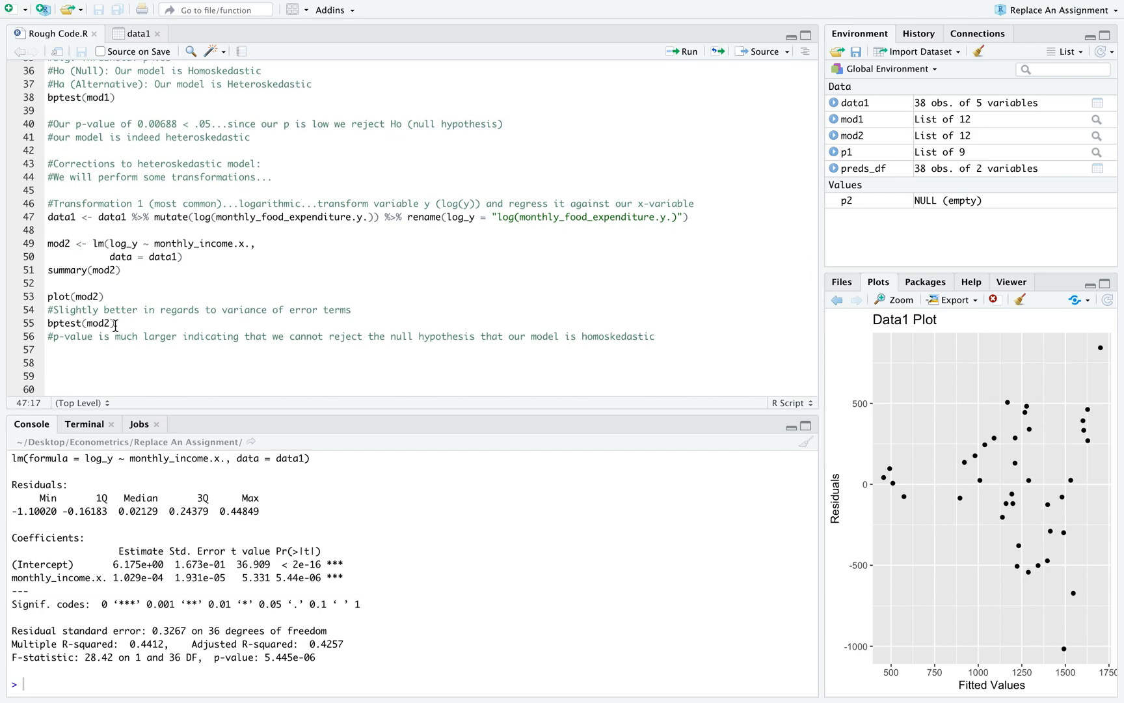
pyautogui.click(83, 296)
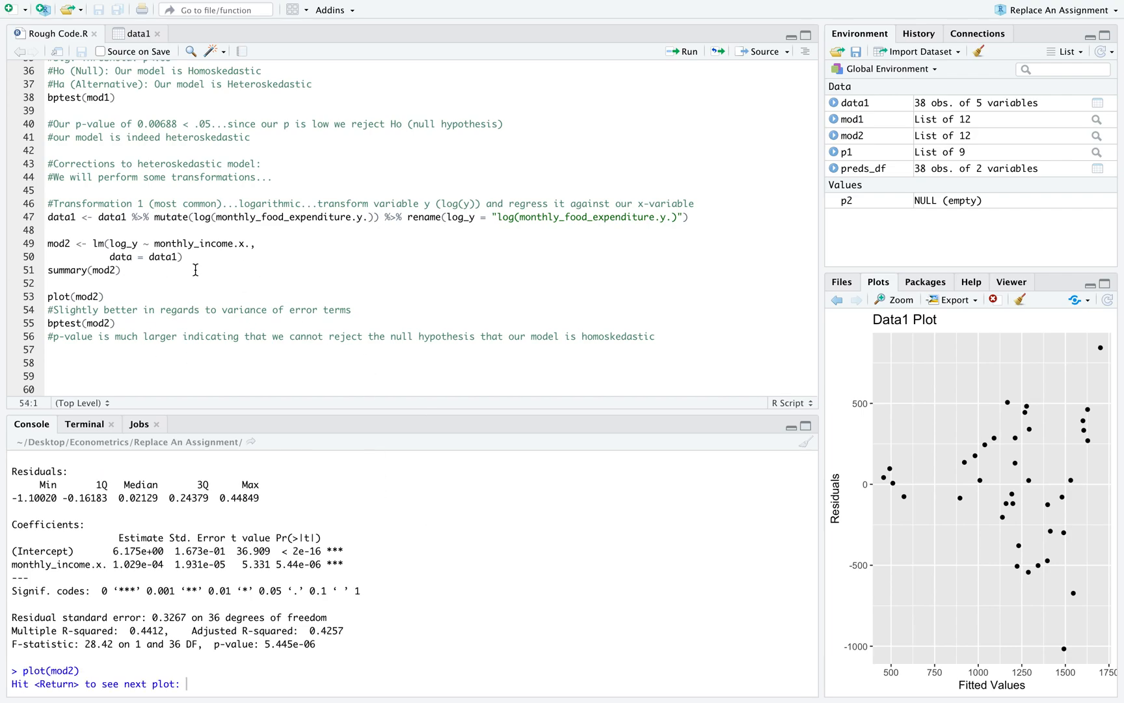
# - Cycle through mod2's diagnostic plots and step back and forth to compare with mod1's Residuals vs Fitted and leverage plots
pyautogui.press('Return')
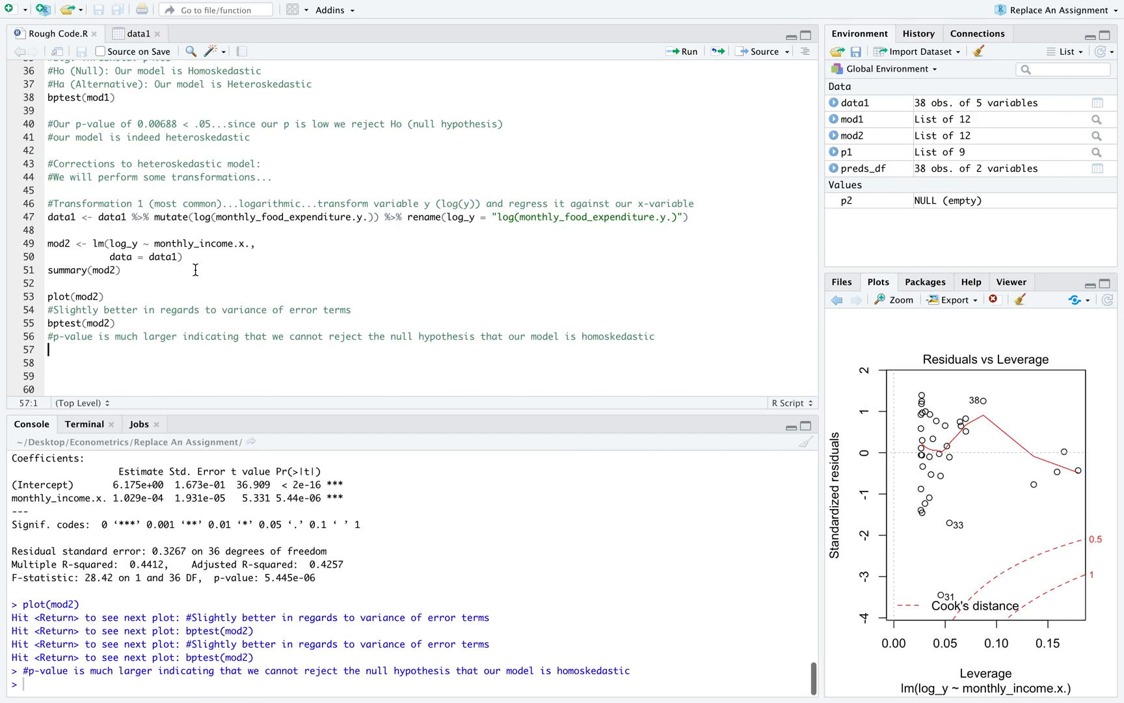
pyautogui.click(838, 299)
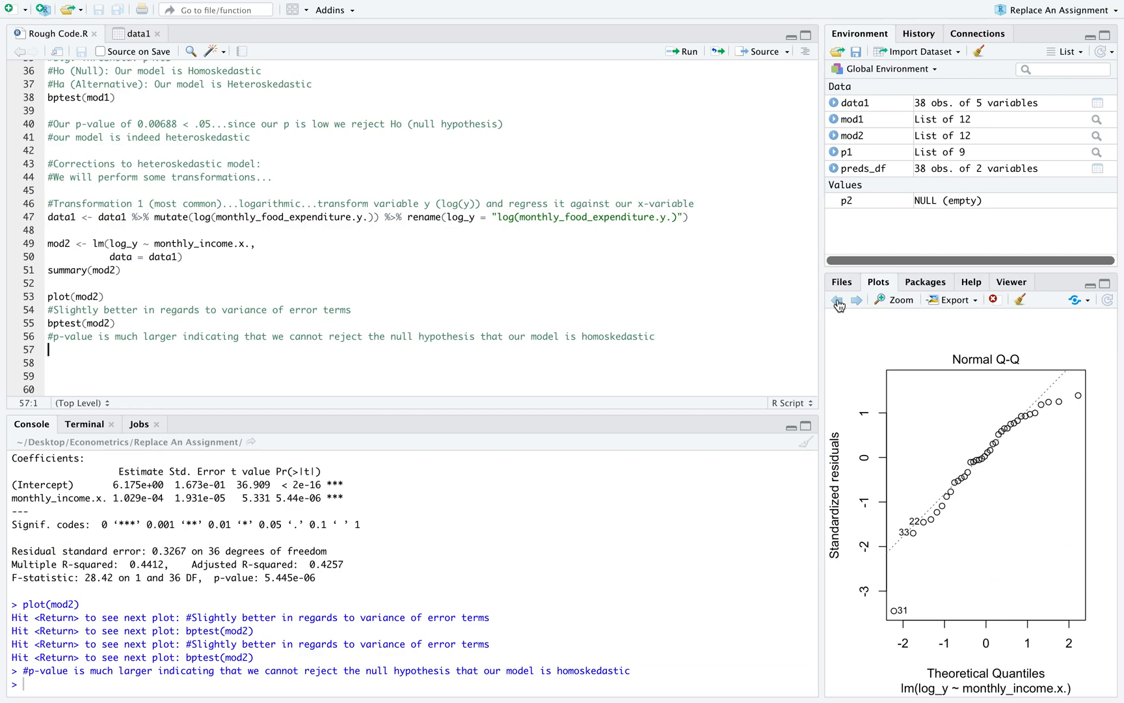
pyautogui.click(837, 299)
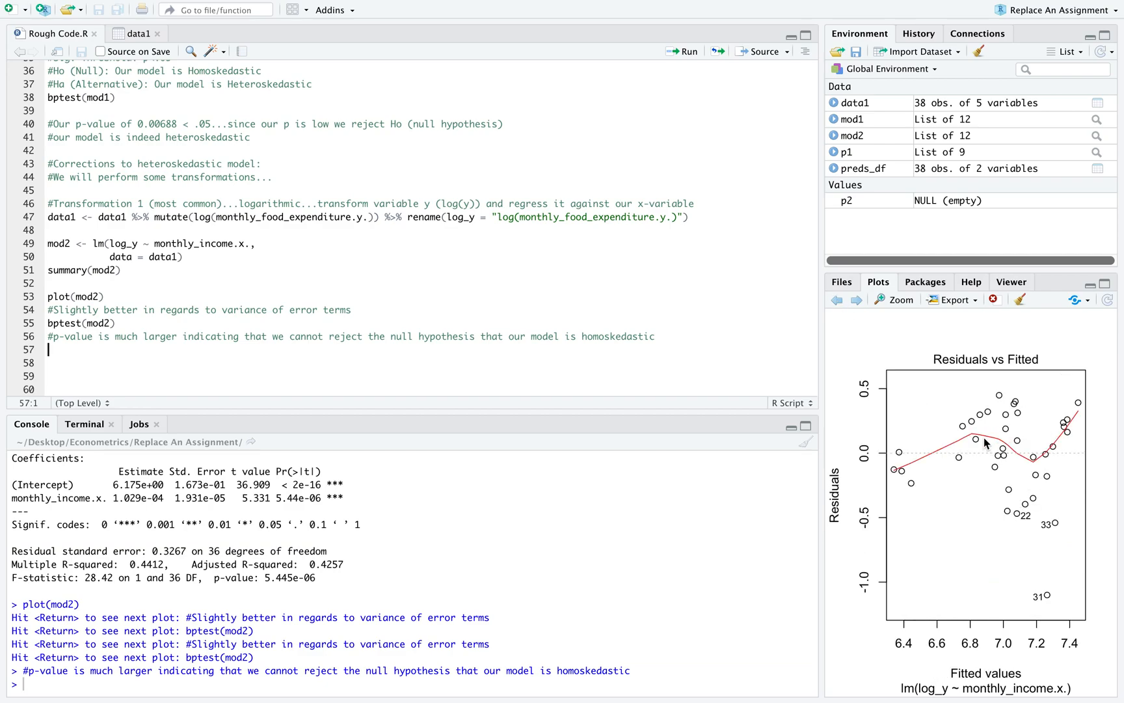
pyautogui.moveTo(914, 469)
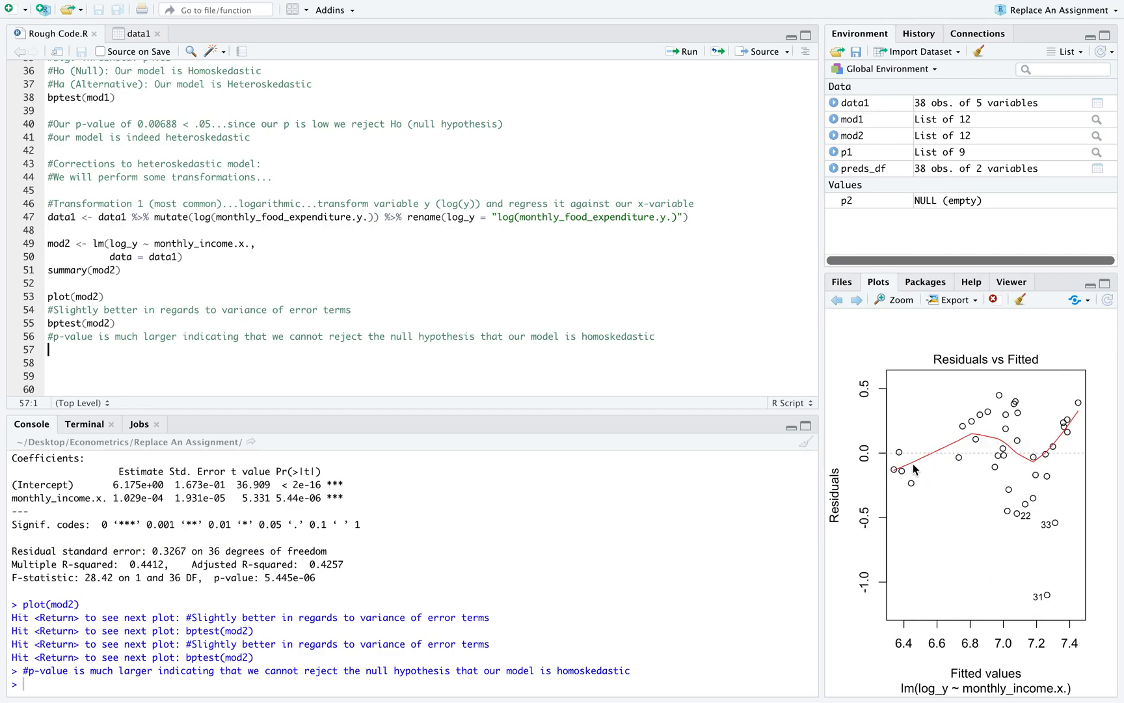
pyautogui.moveTo(1032, 452)
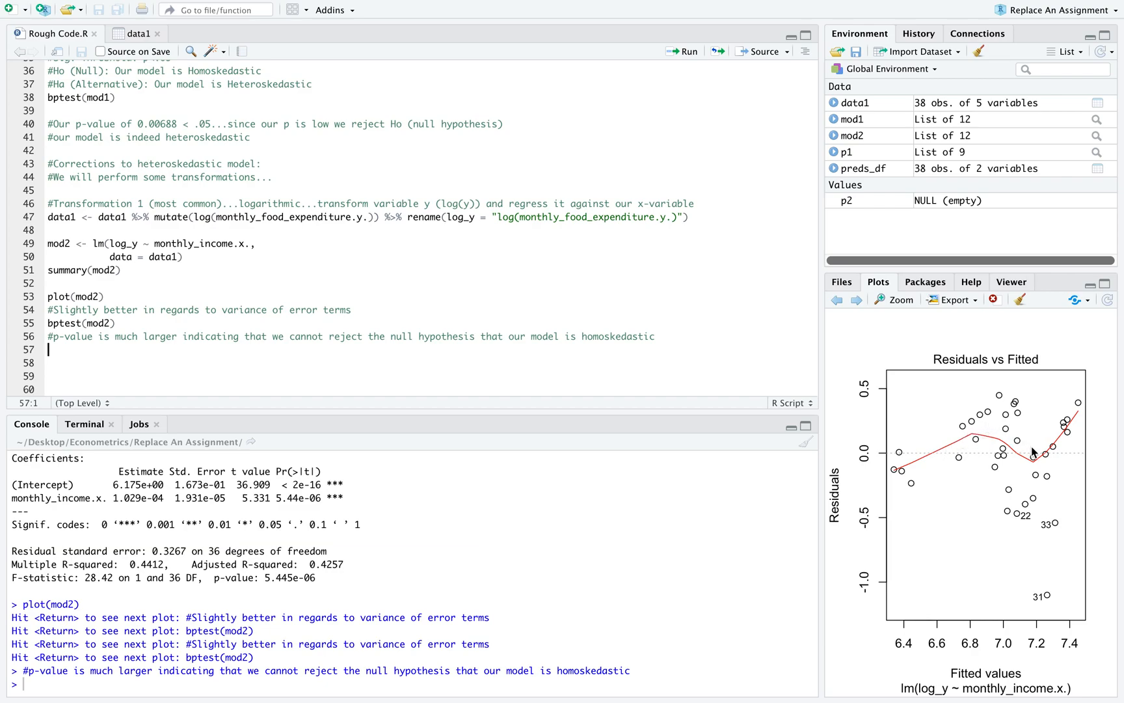
pyautogui.moveTo(1019, 400)
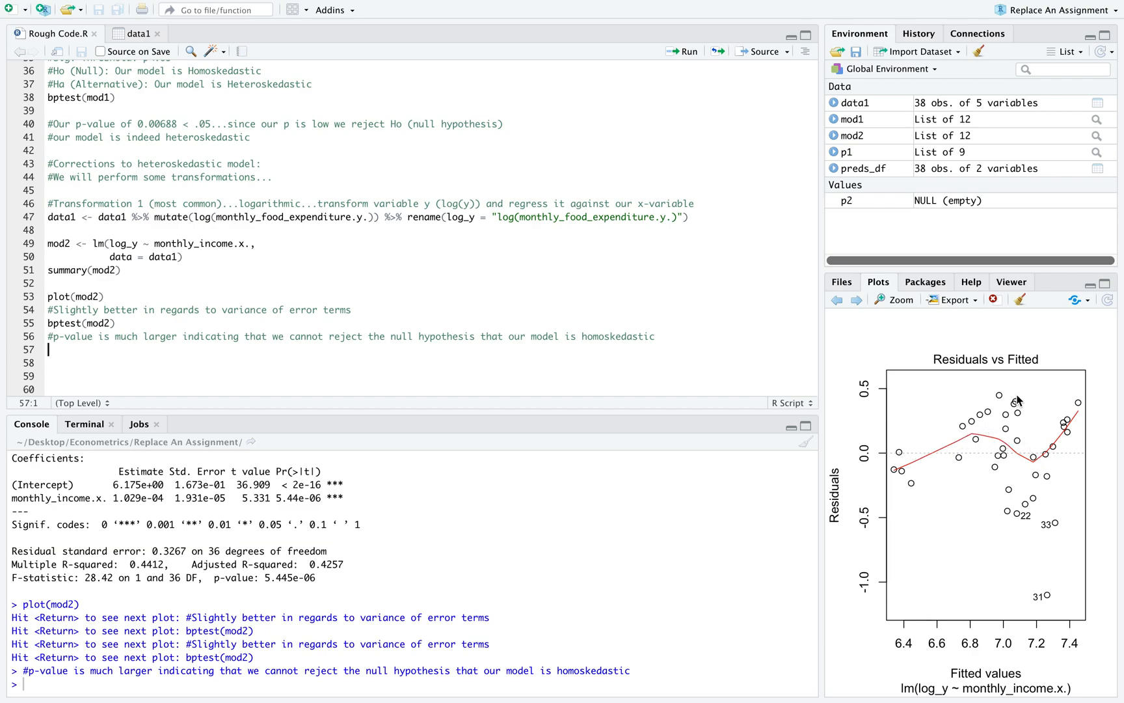
pyautogui.moveTo(881, 325)
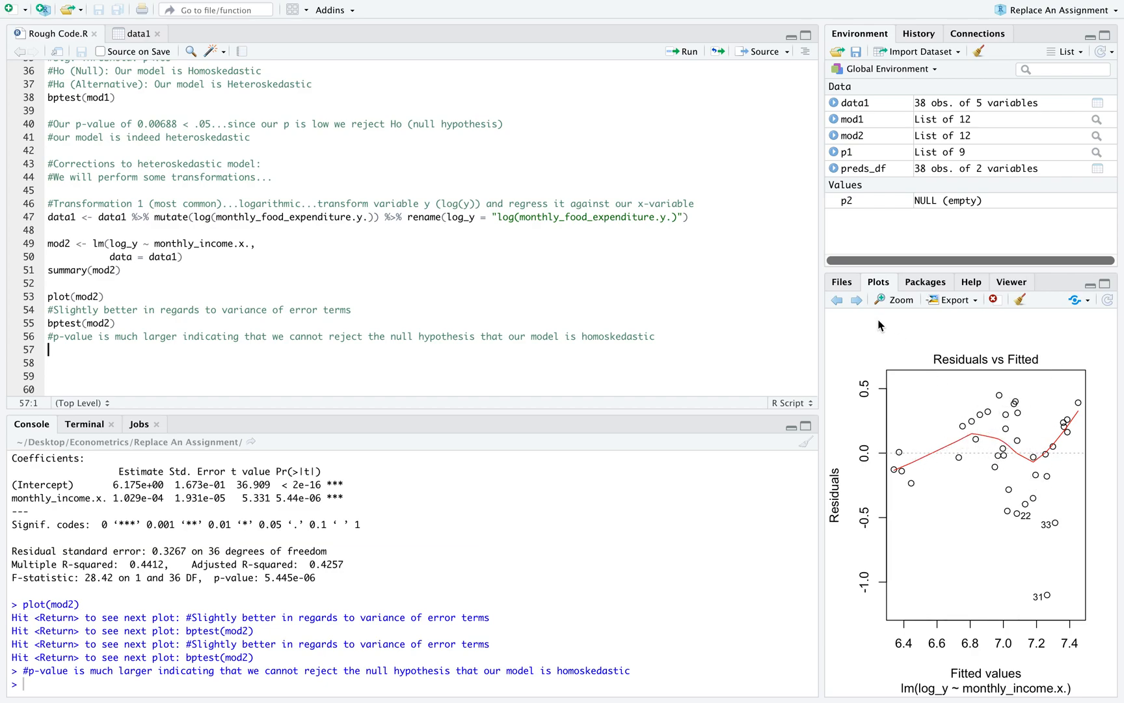
pyautogui.click(836, 300)
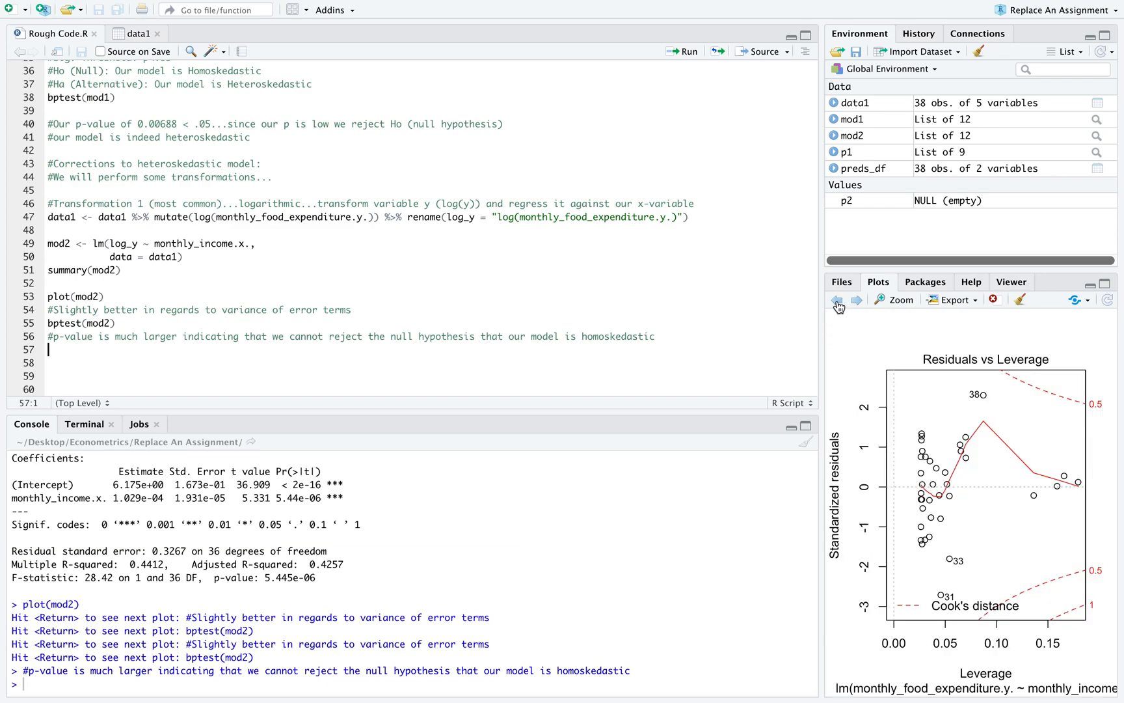
pyautogui.click(839, 299)
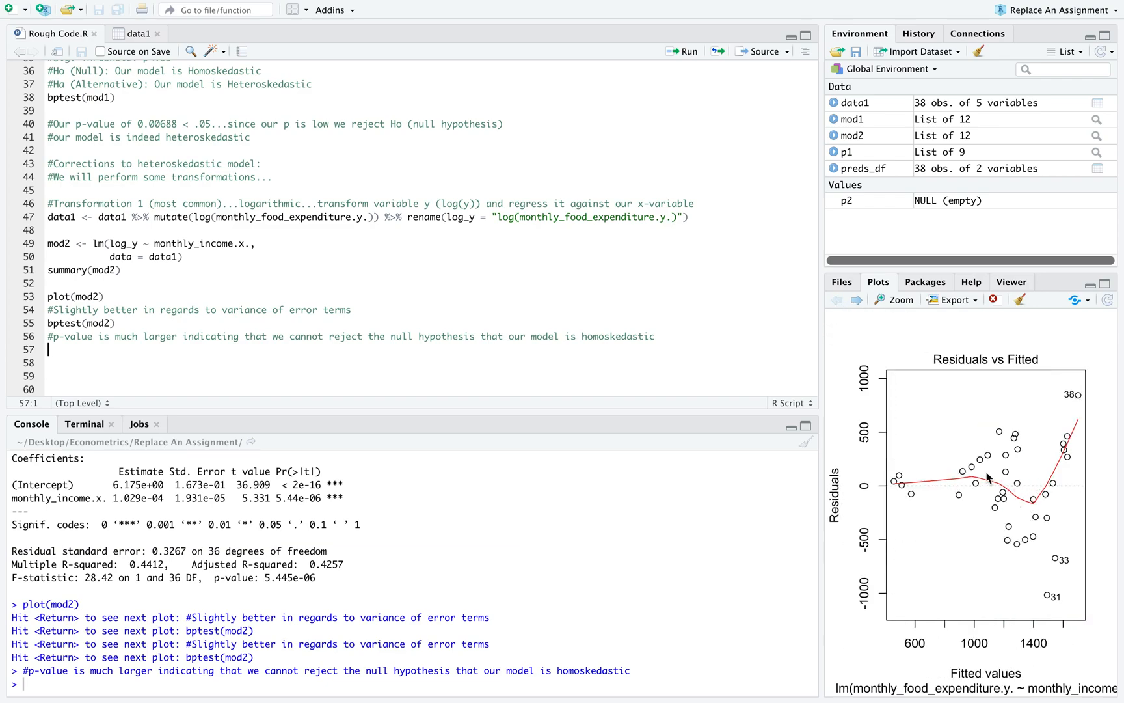
pyautogui.moveTo(876, 350)
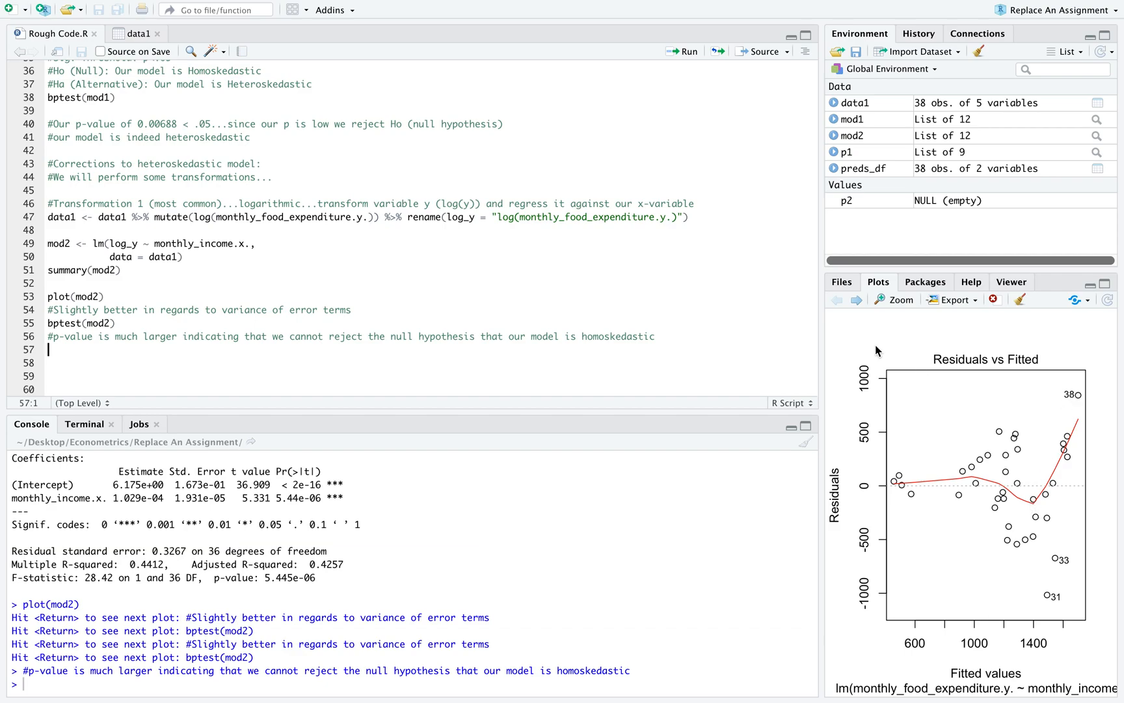
pyautogui.click(855, 299)
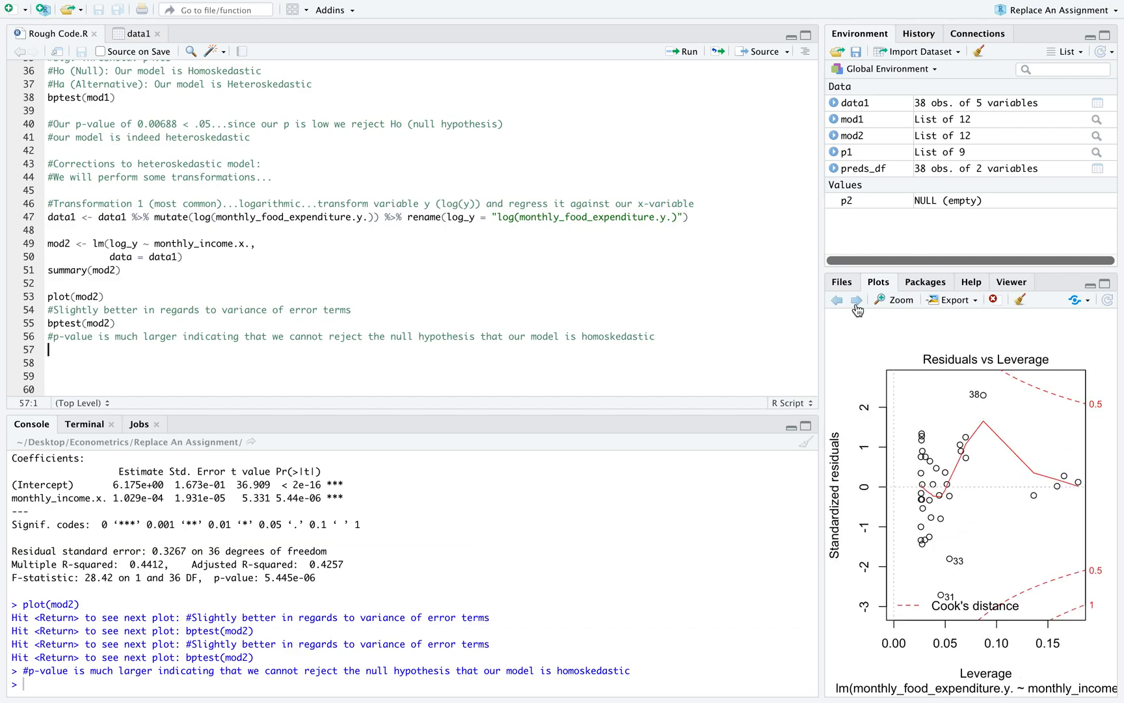
pyautogui.click(835, 299)
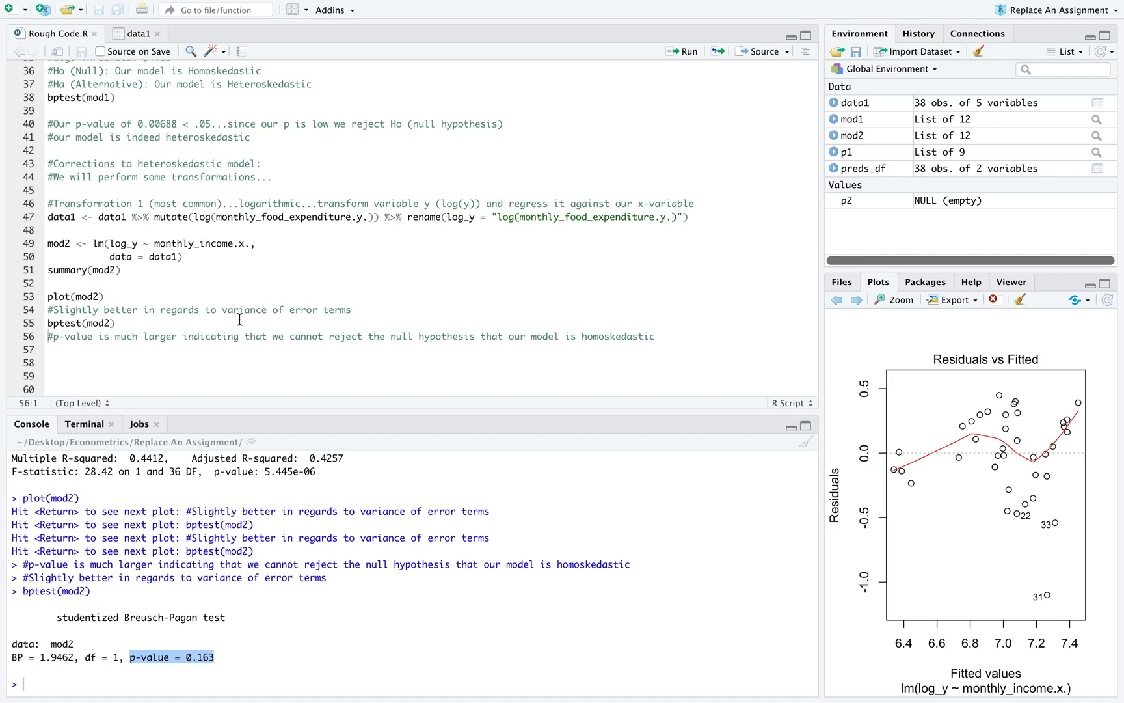
pyautogui.moveTo(140, 406)
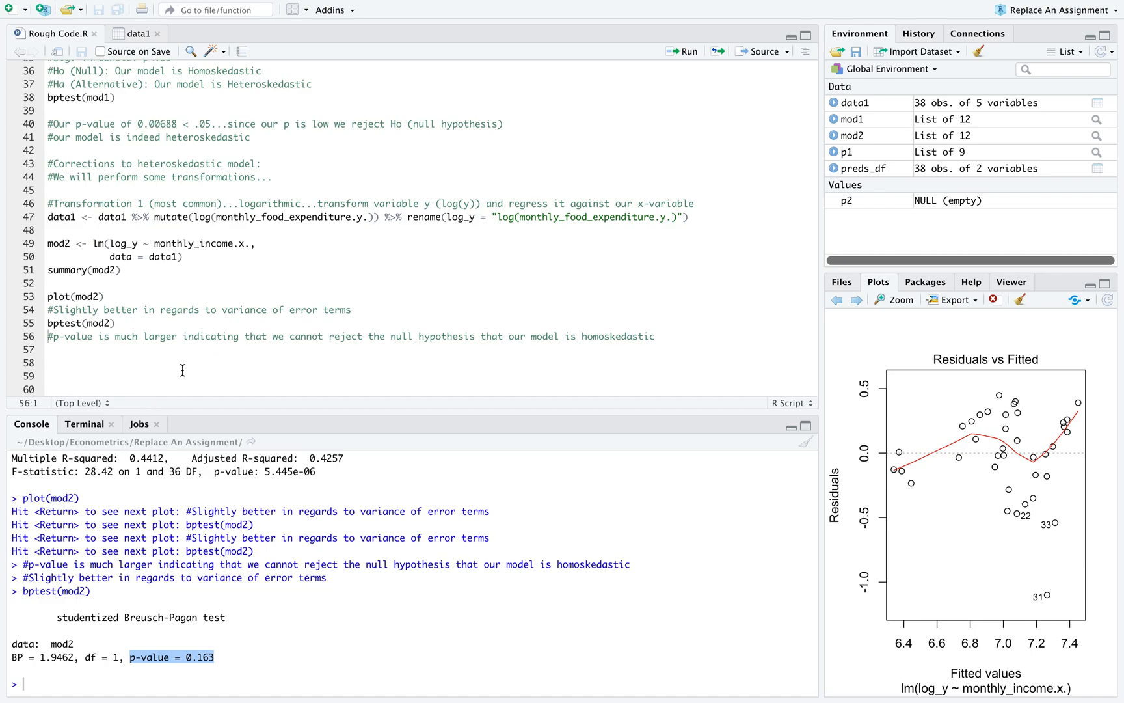
pyautogui.moveTo(148, 327)
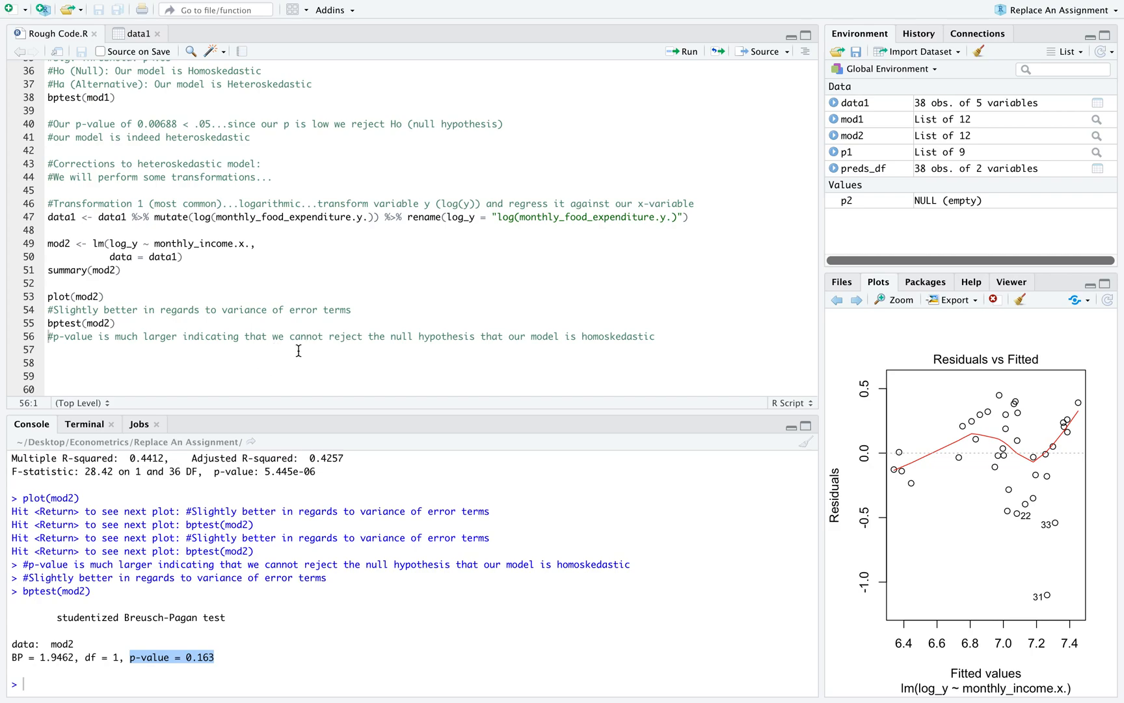
pyautogui.moveTo(400, 337)
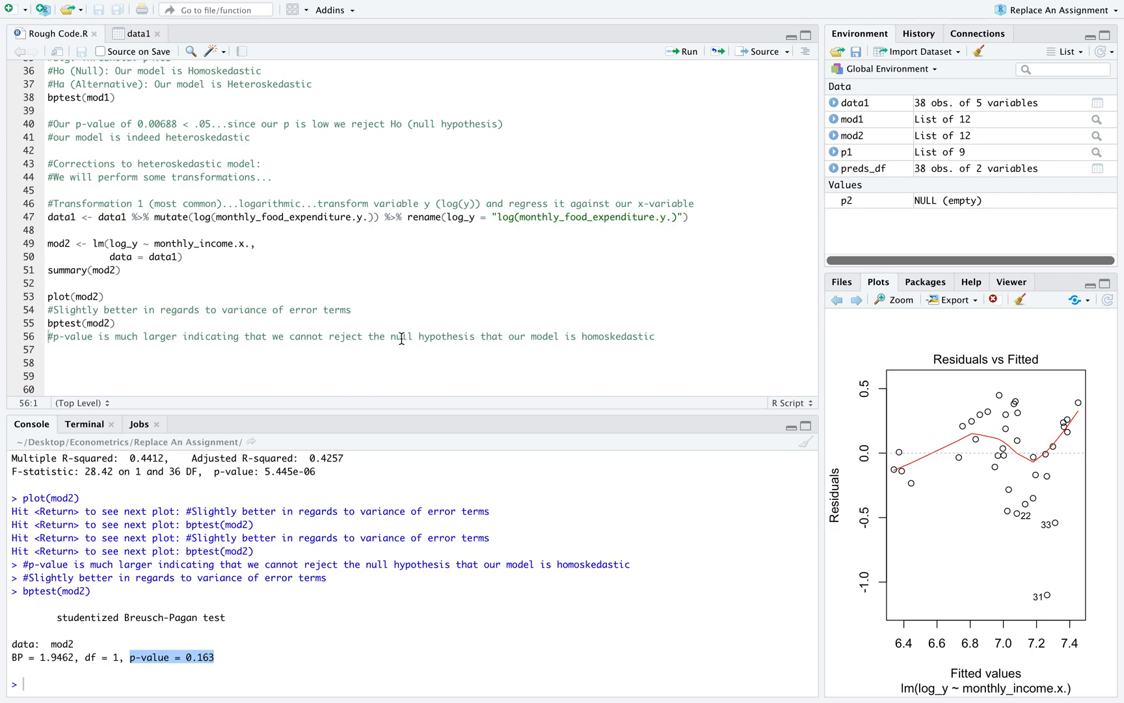
pyautogui.moveTo(553, 341)
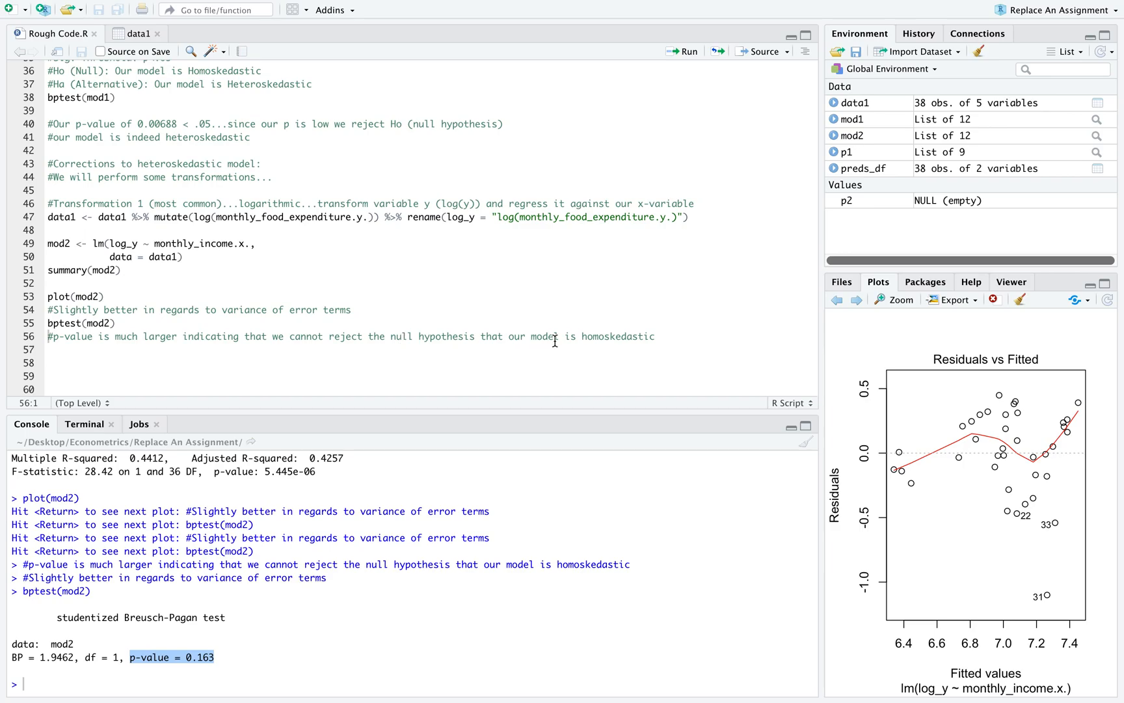